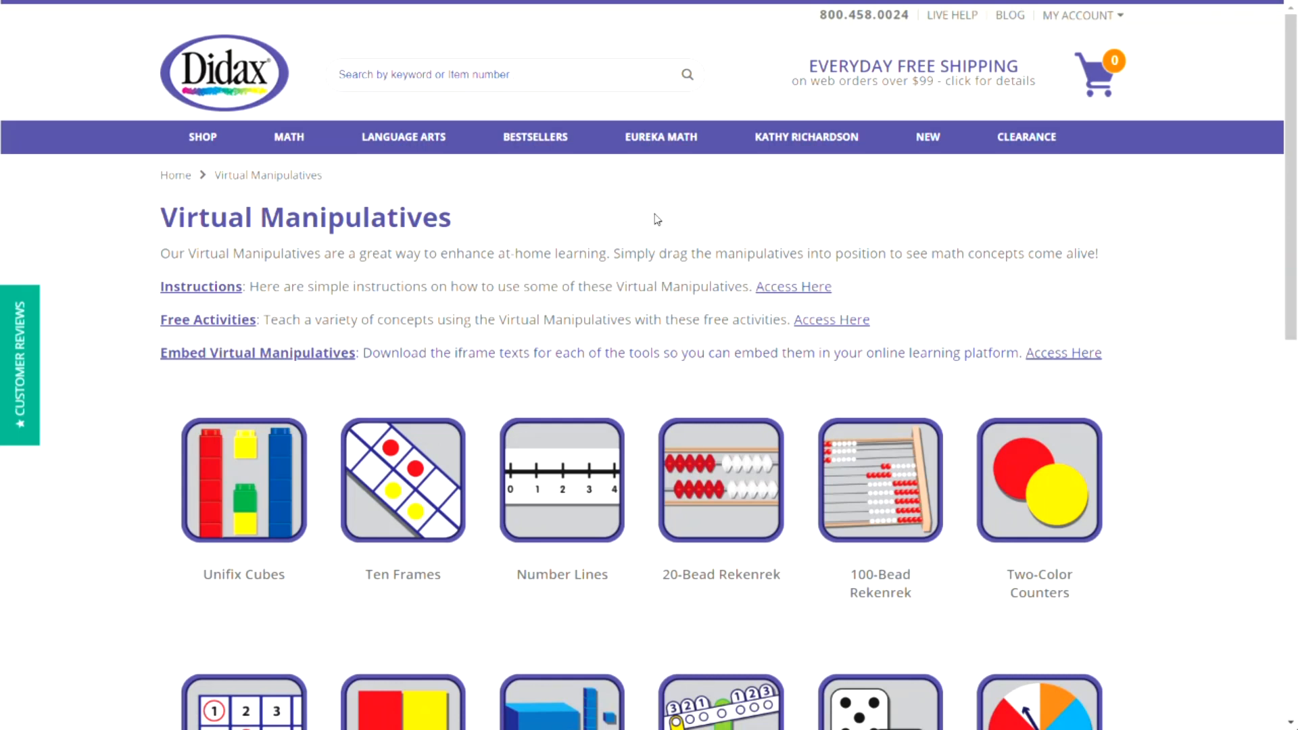
mouse_move(562, 489)
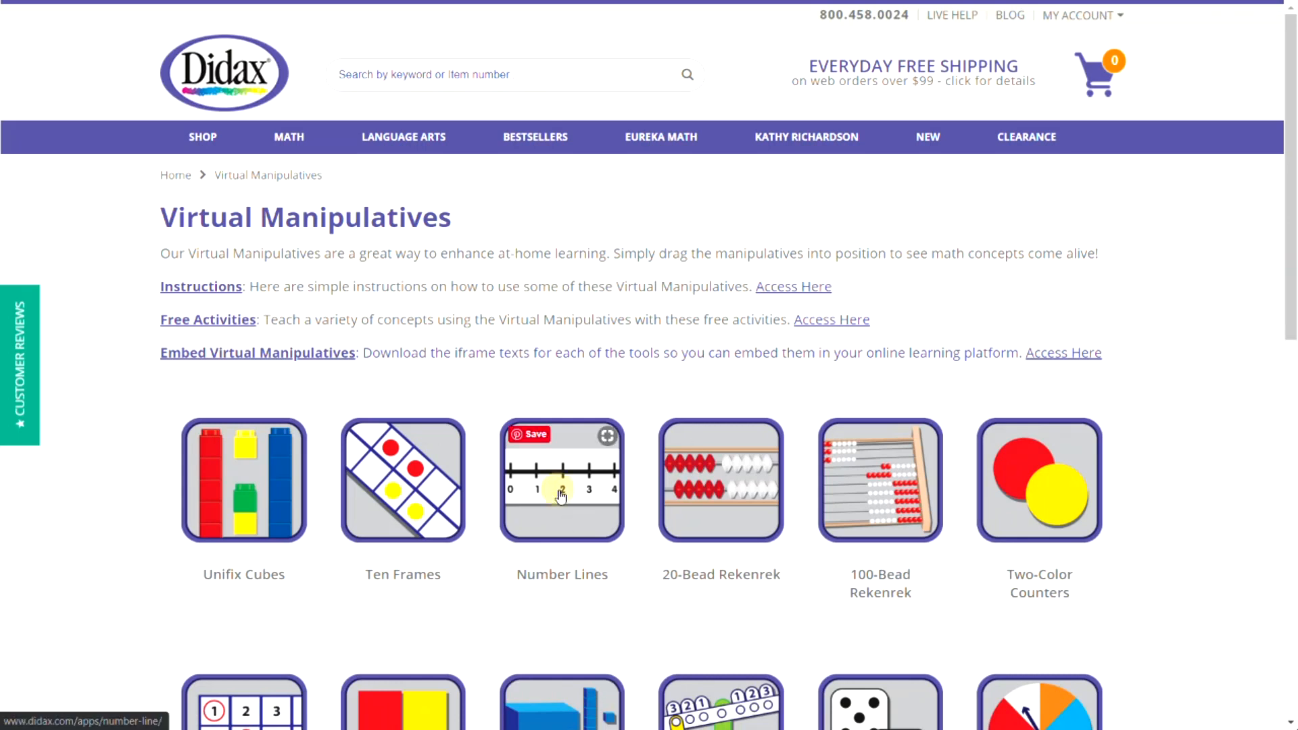
Open the number line and set its range from -10 to 10.
click(562, 478)
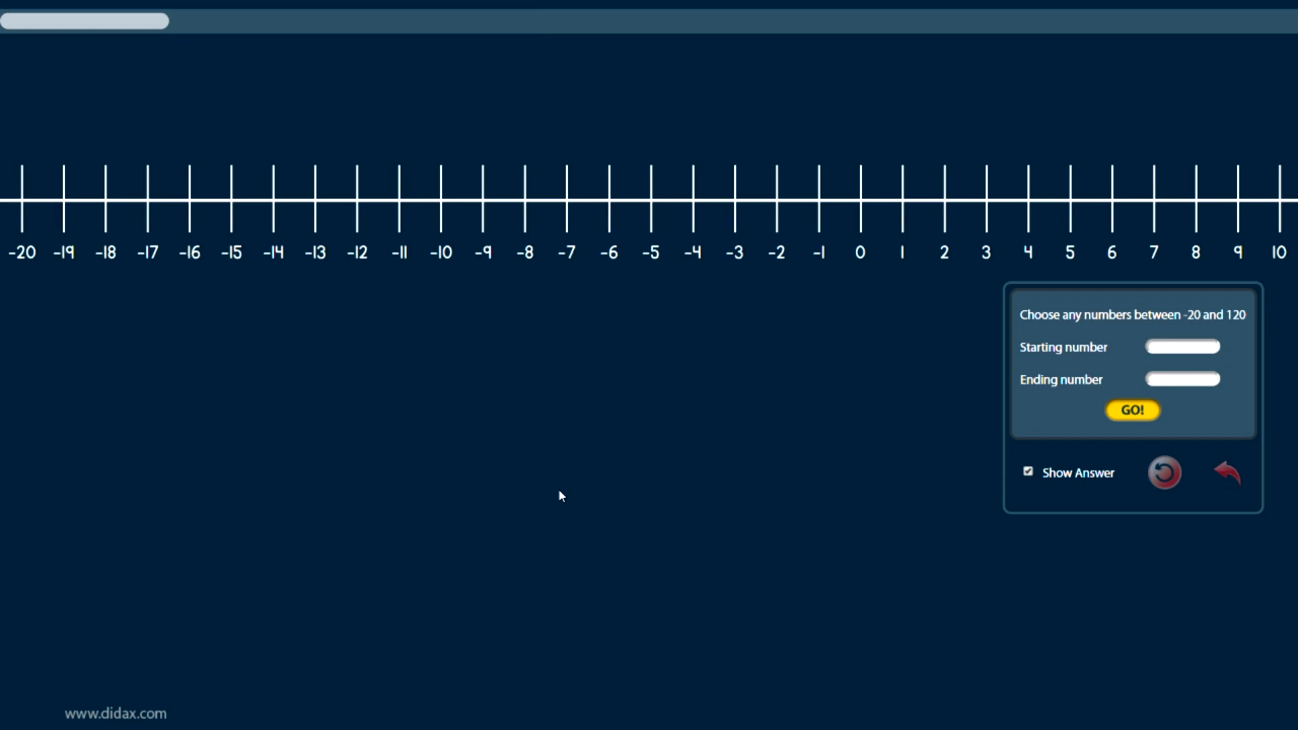
mouse_move(700, 362)
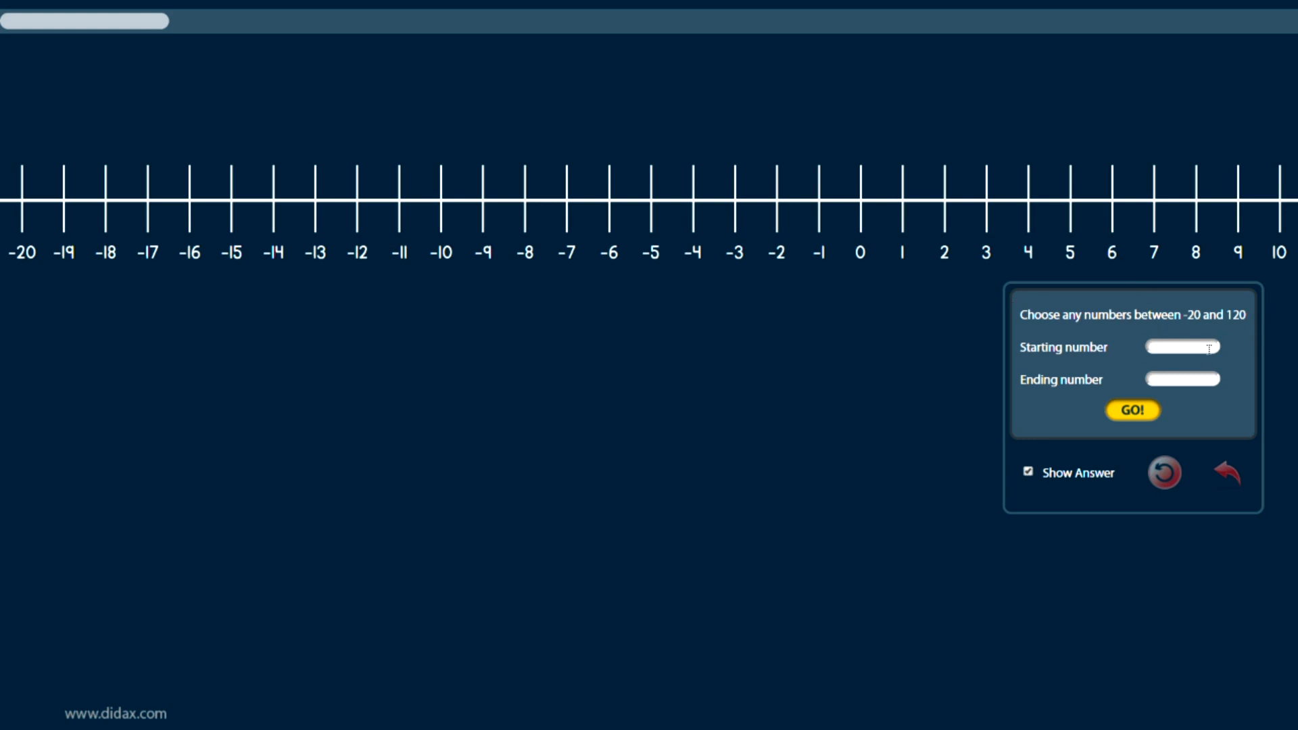
text(-10)
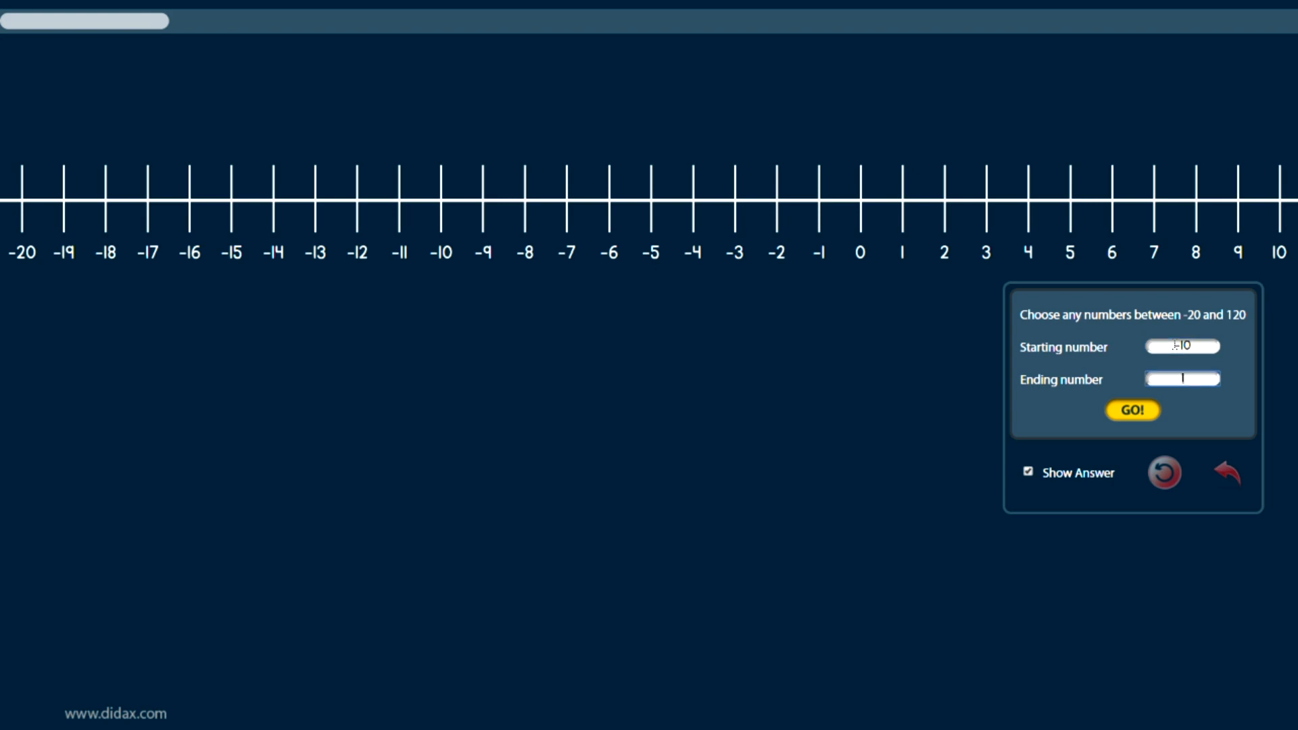
text(10)
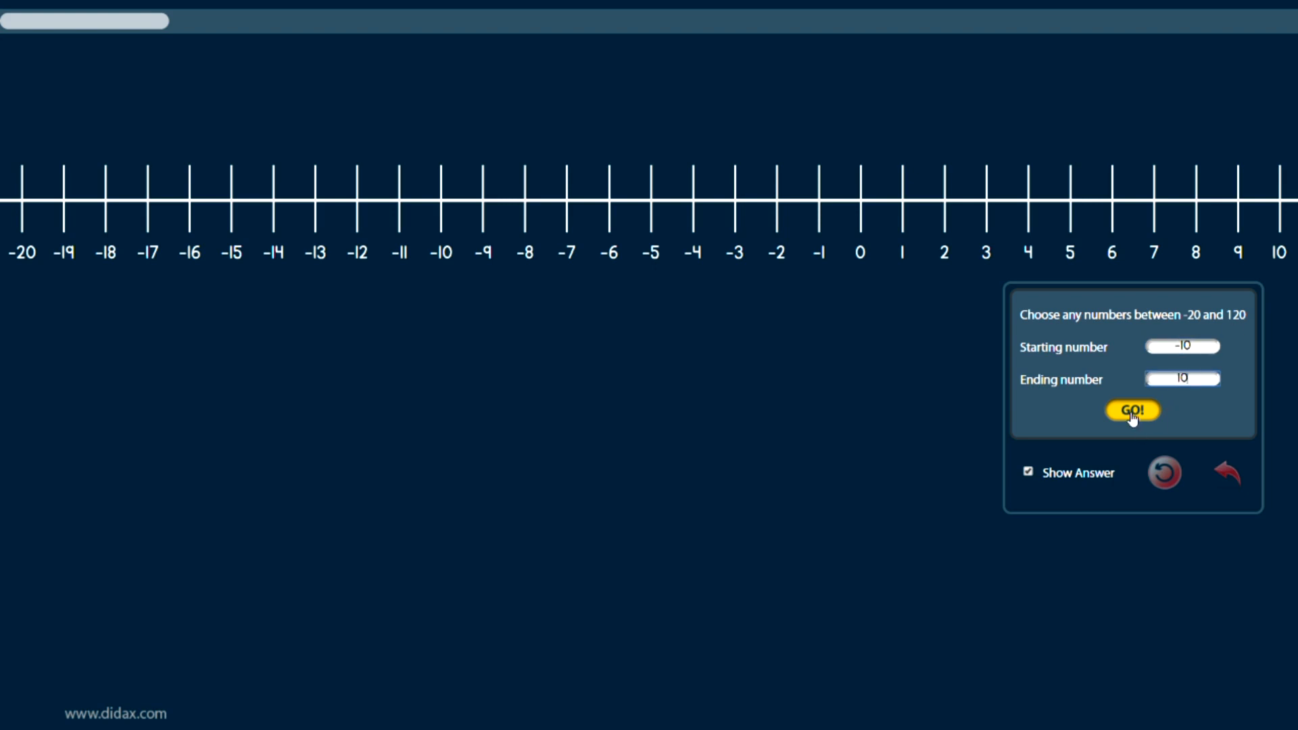
click(1132, 410)
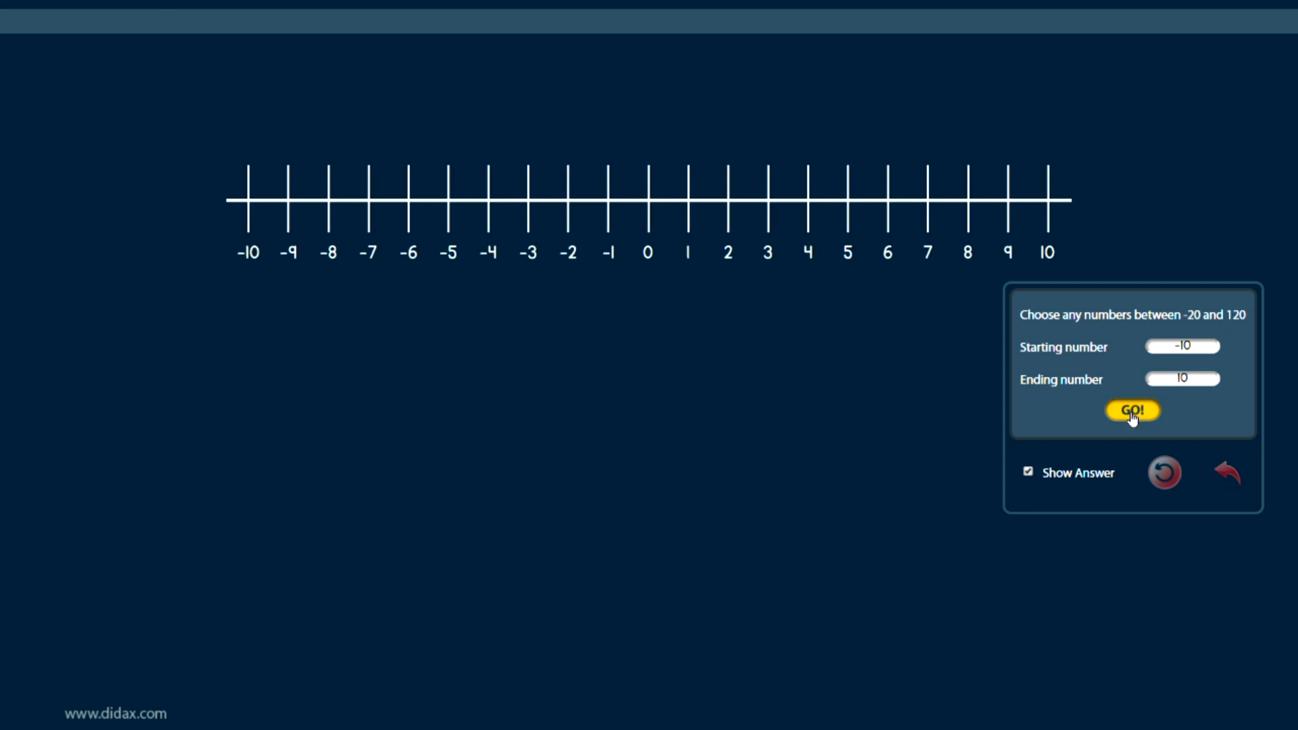
mouse_move(1130, 252)
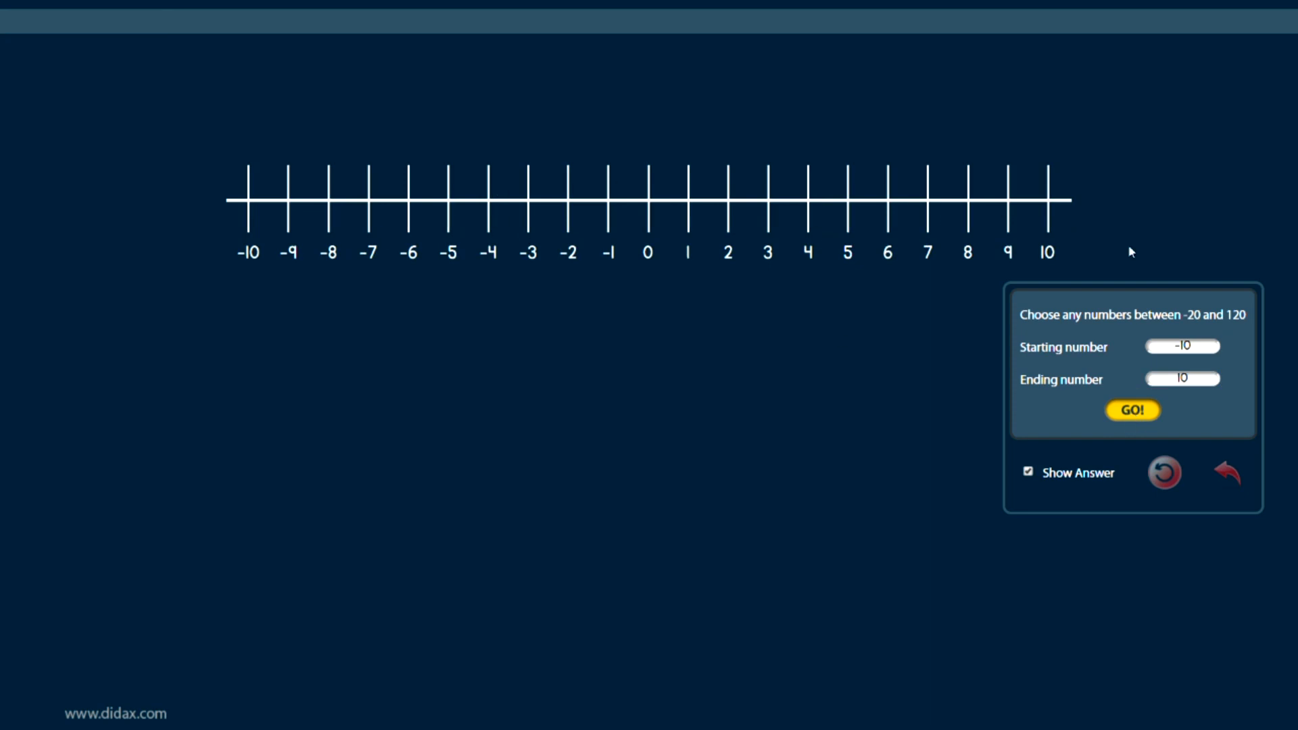
Extend the ending number to 20, then enter 30 as the ending number.
click(1181, 379)
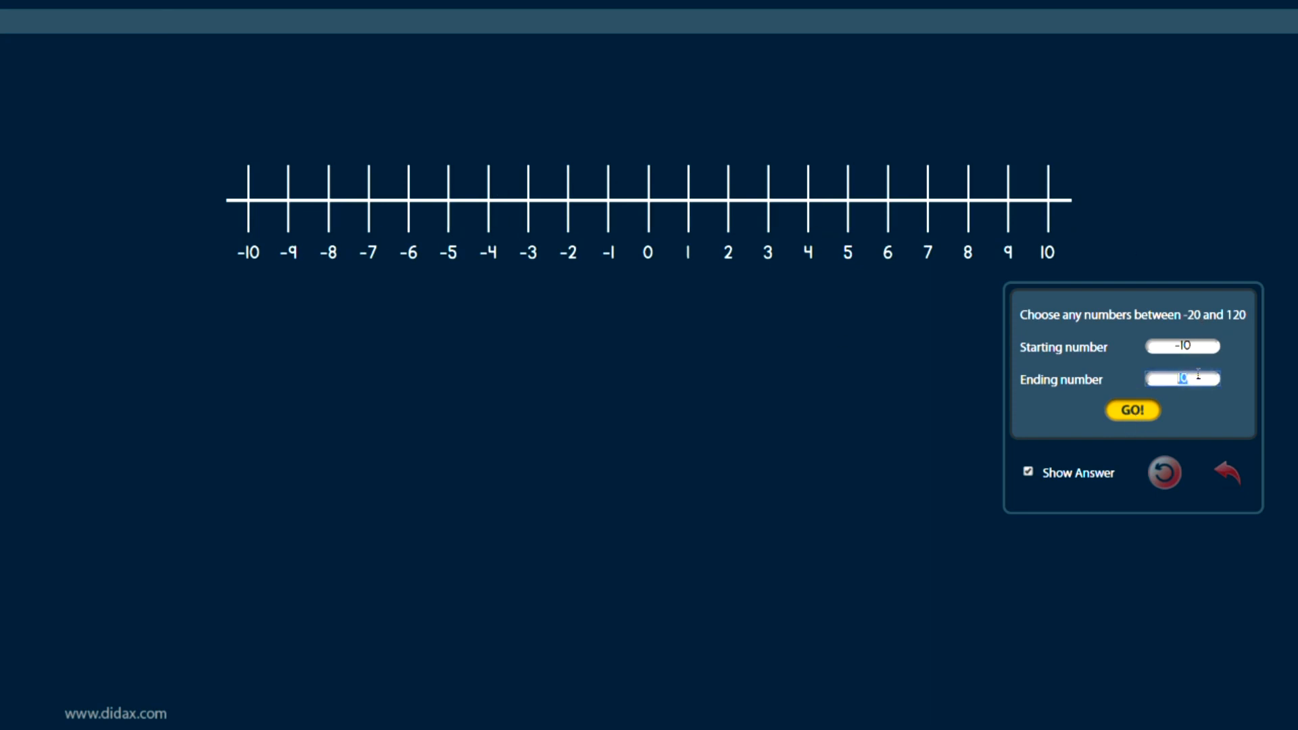
click(1132, 410)
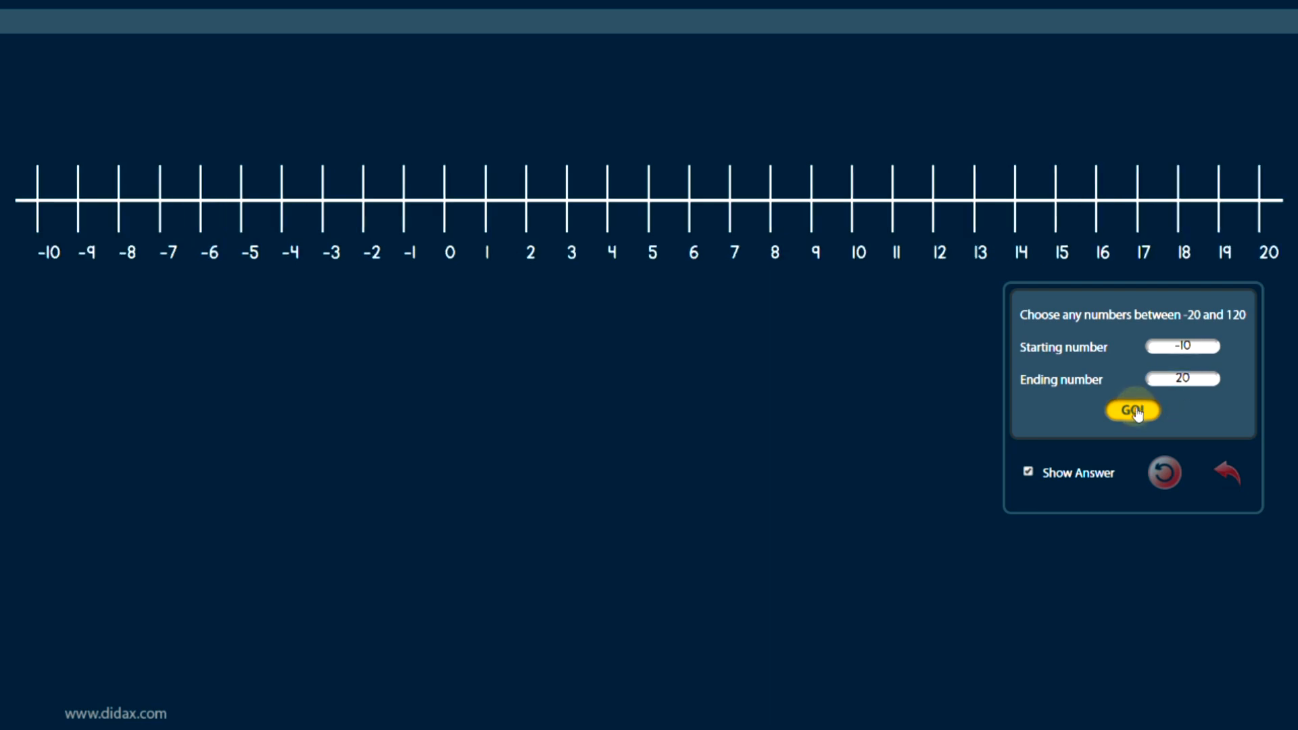
click(1181, 379)
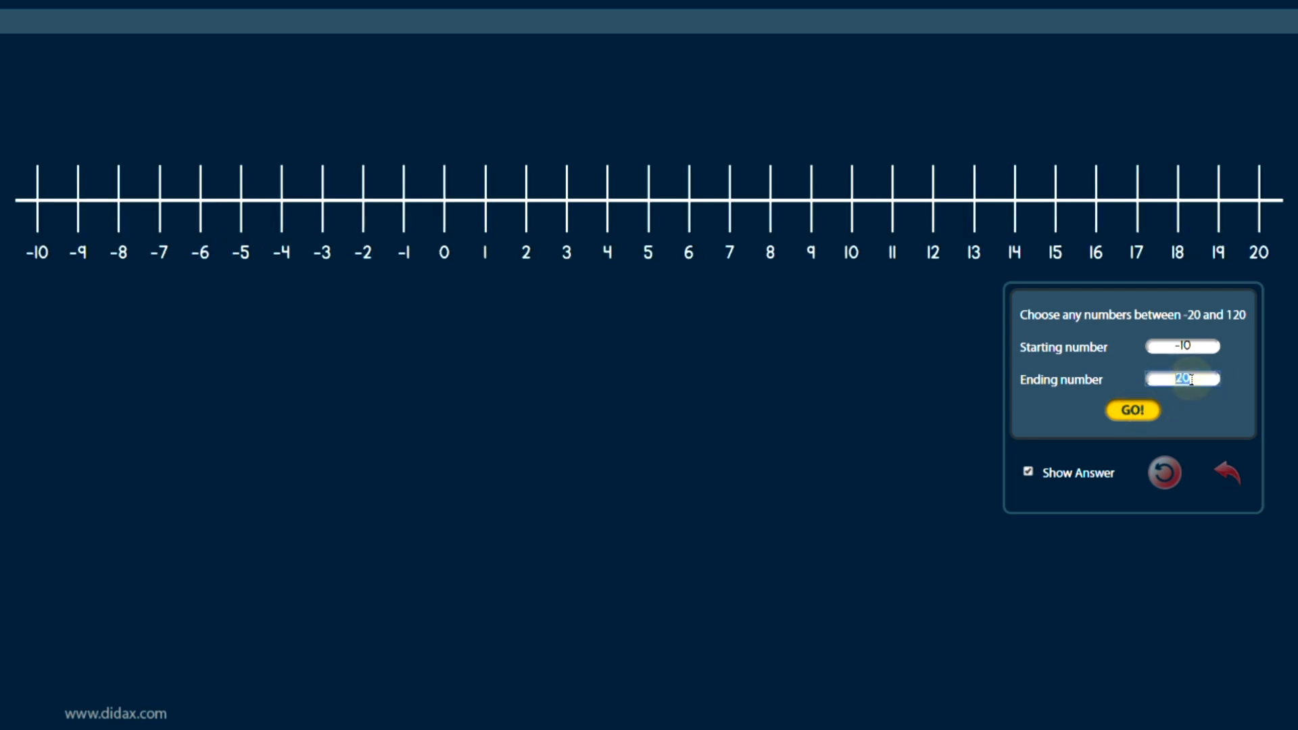
text(30)
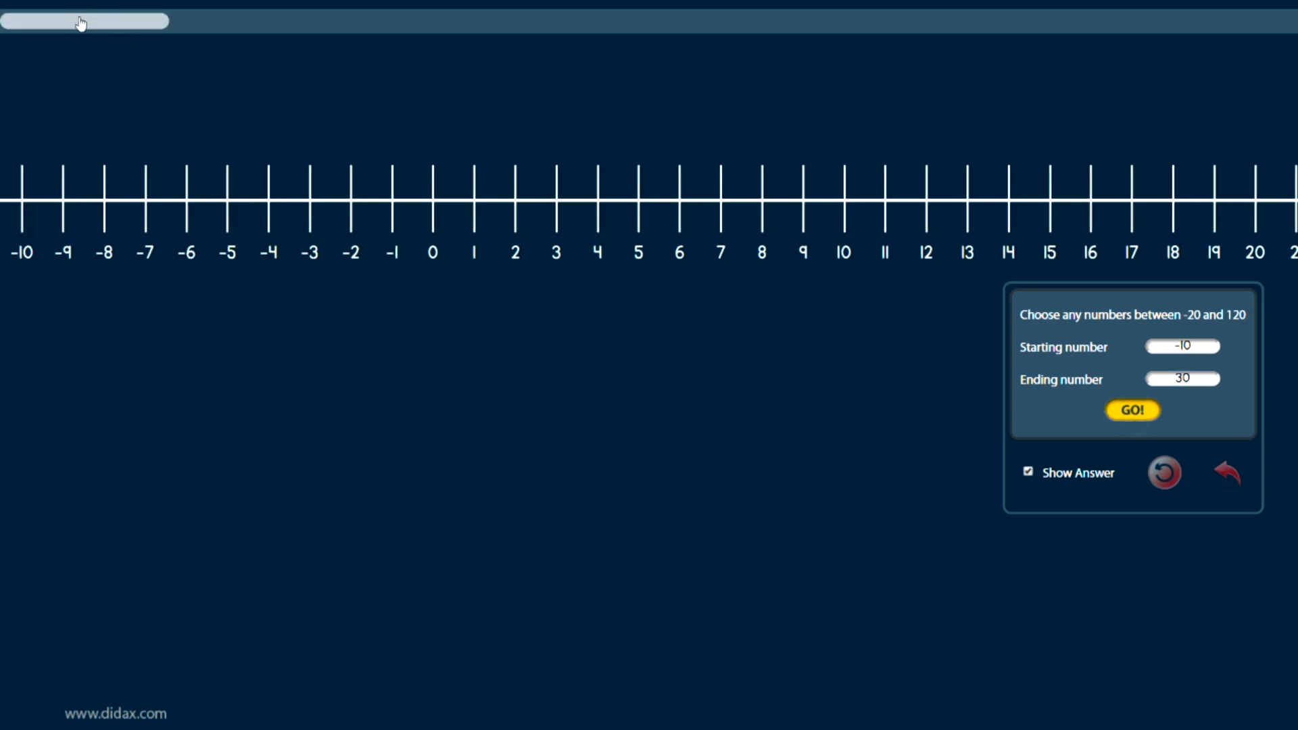
drag(82, 20, 538, 21)
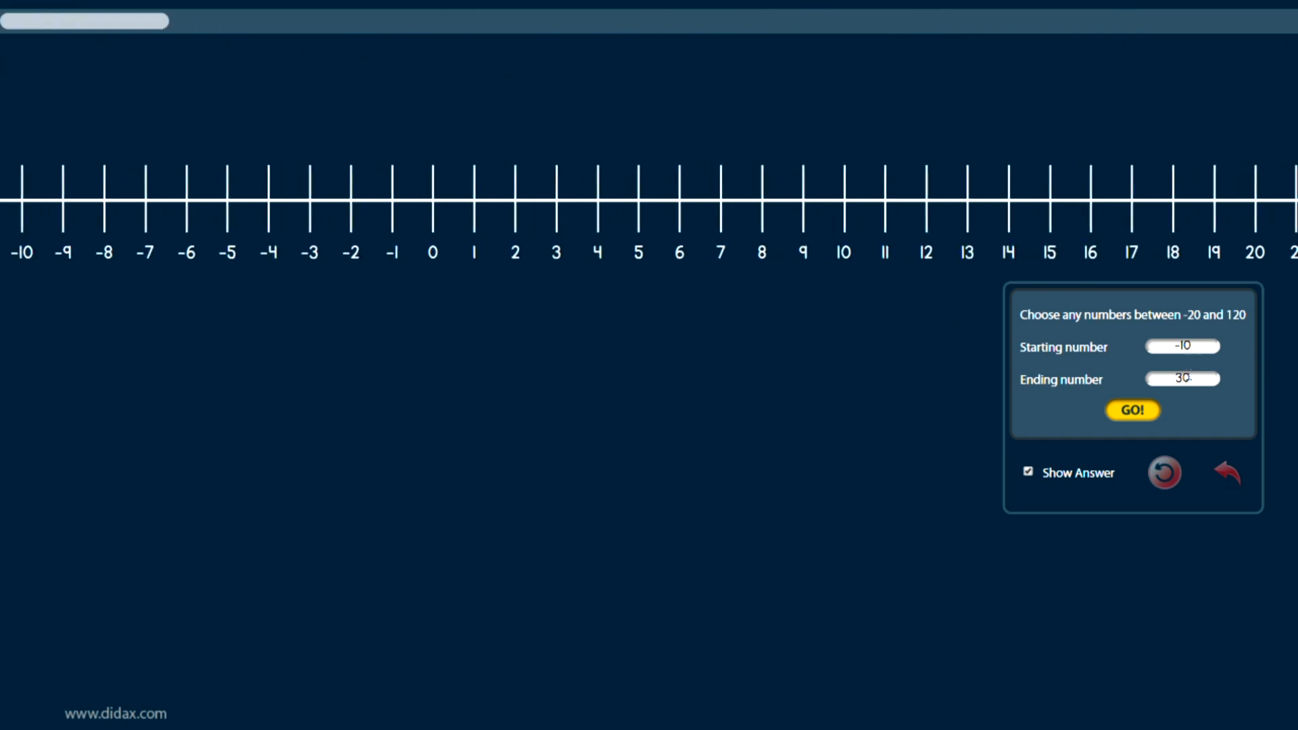
Redraw the number line with the -10 to 10 range.
click(1133, 409)
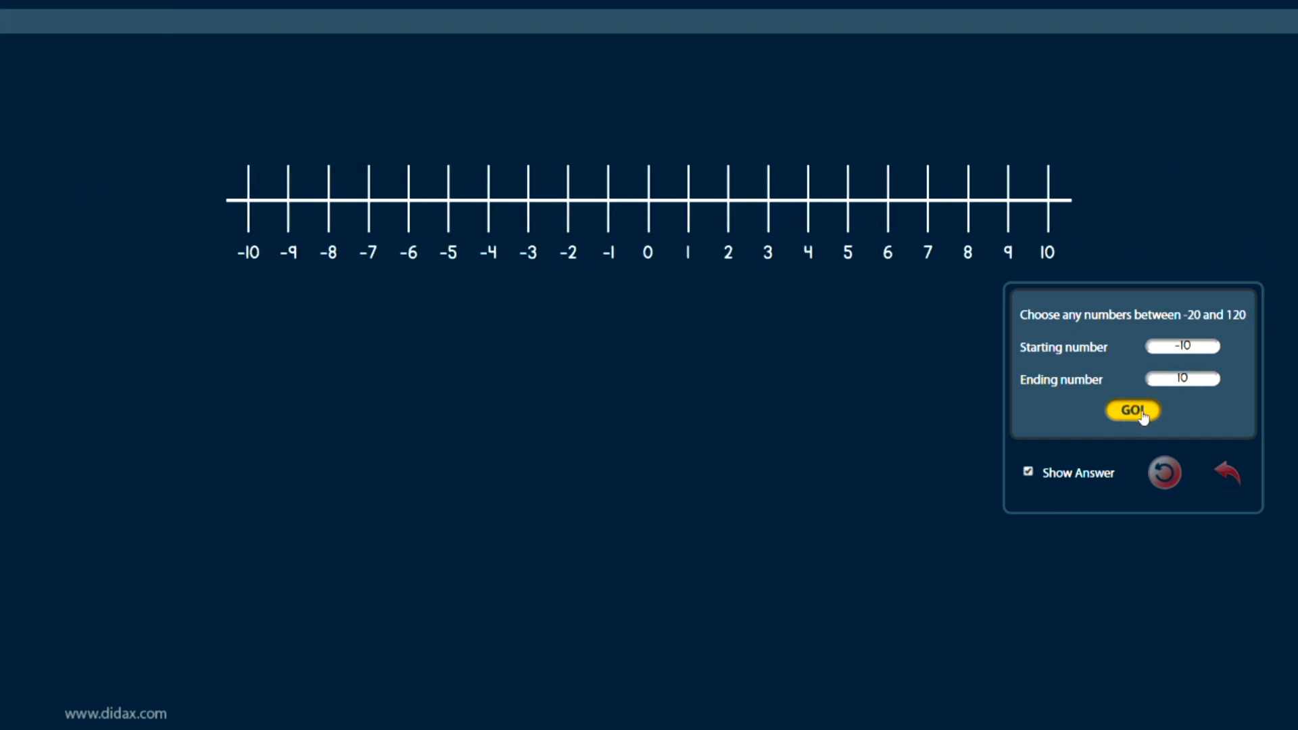
mouse_move(927, 537)
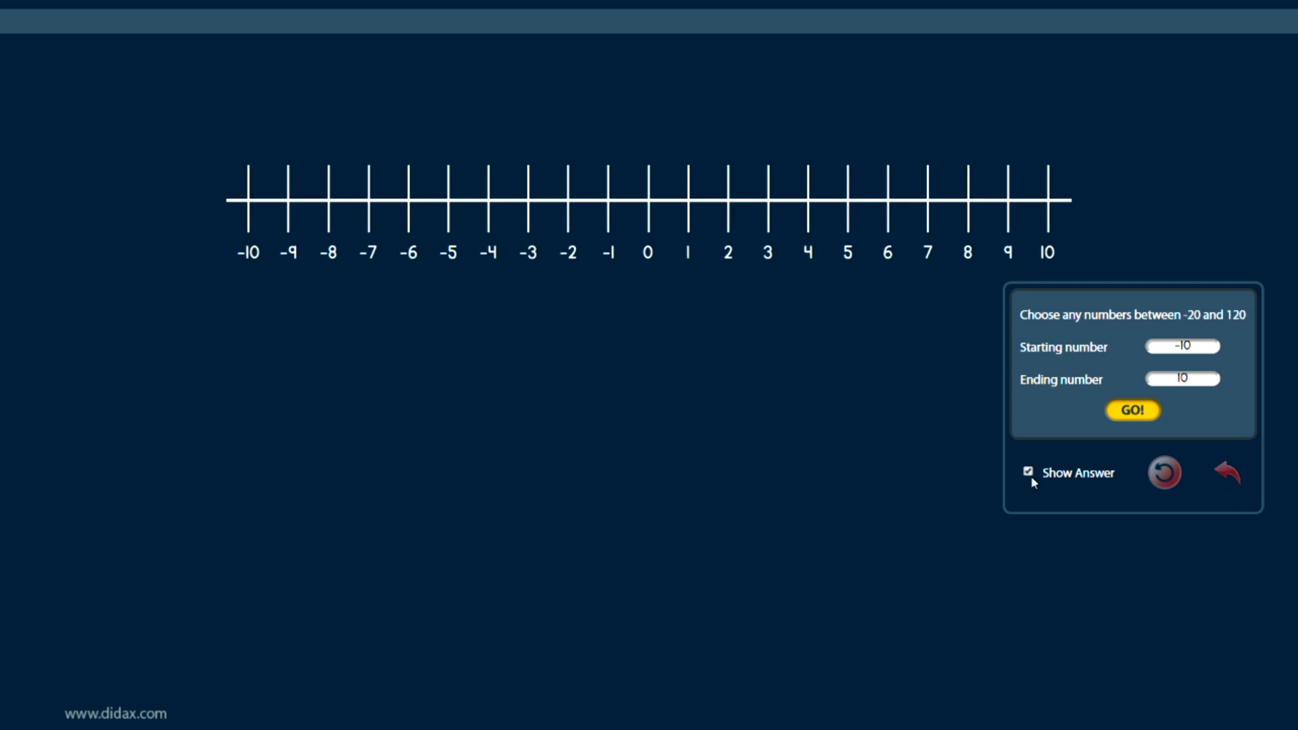
mouse_move(543, 413)
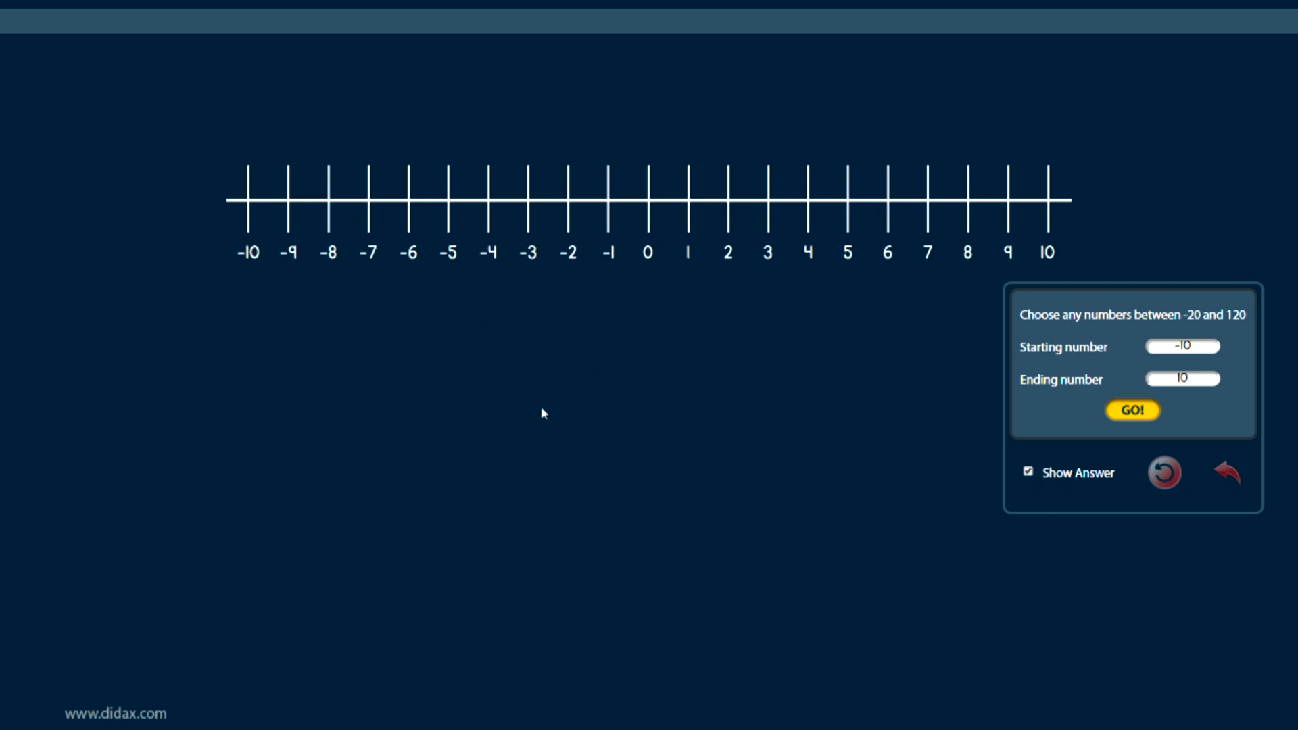
mouse_move(698, 207)
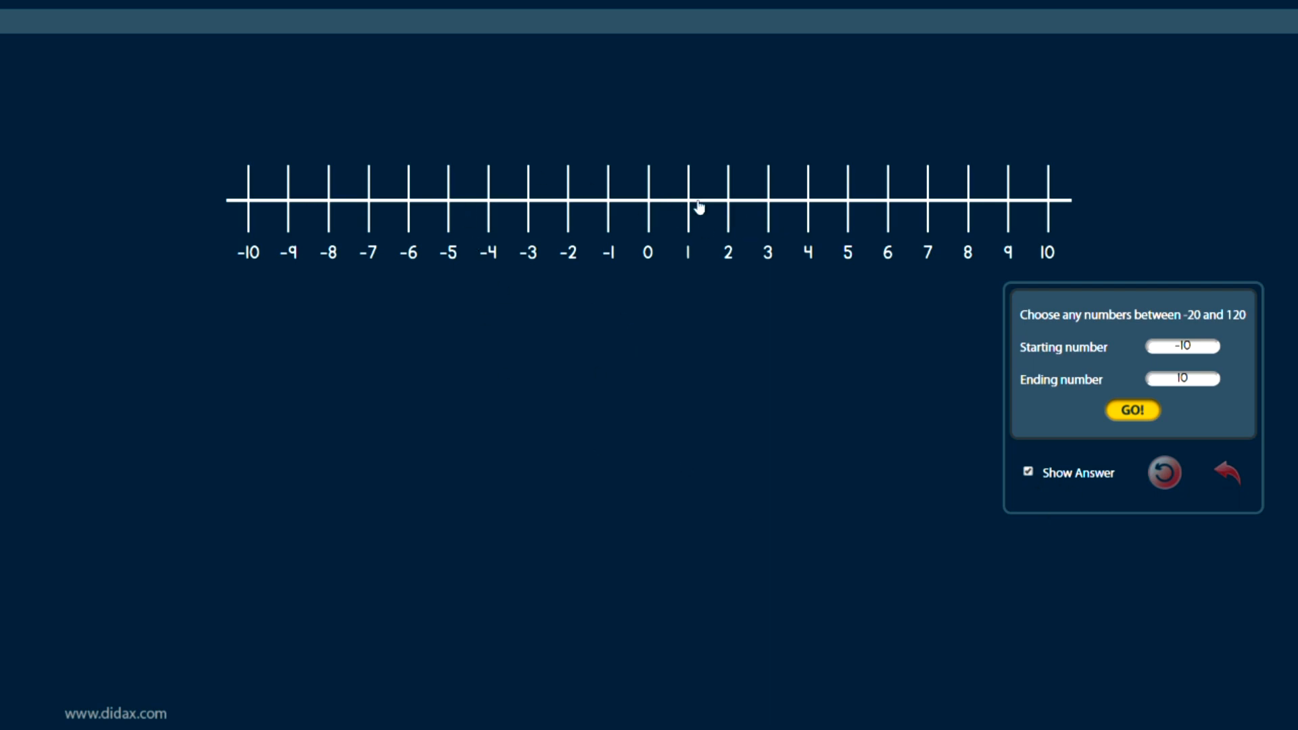
Draw a +5 jump from 0 to 5 on the number line.
click(648, 200)
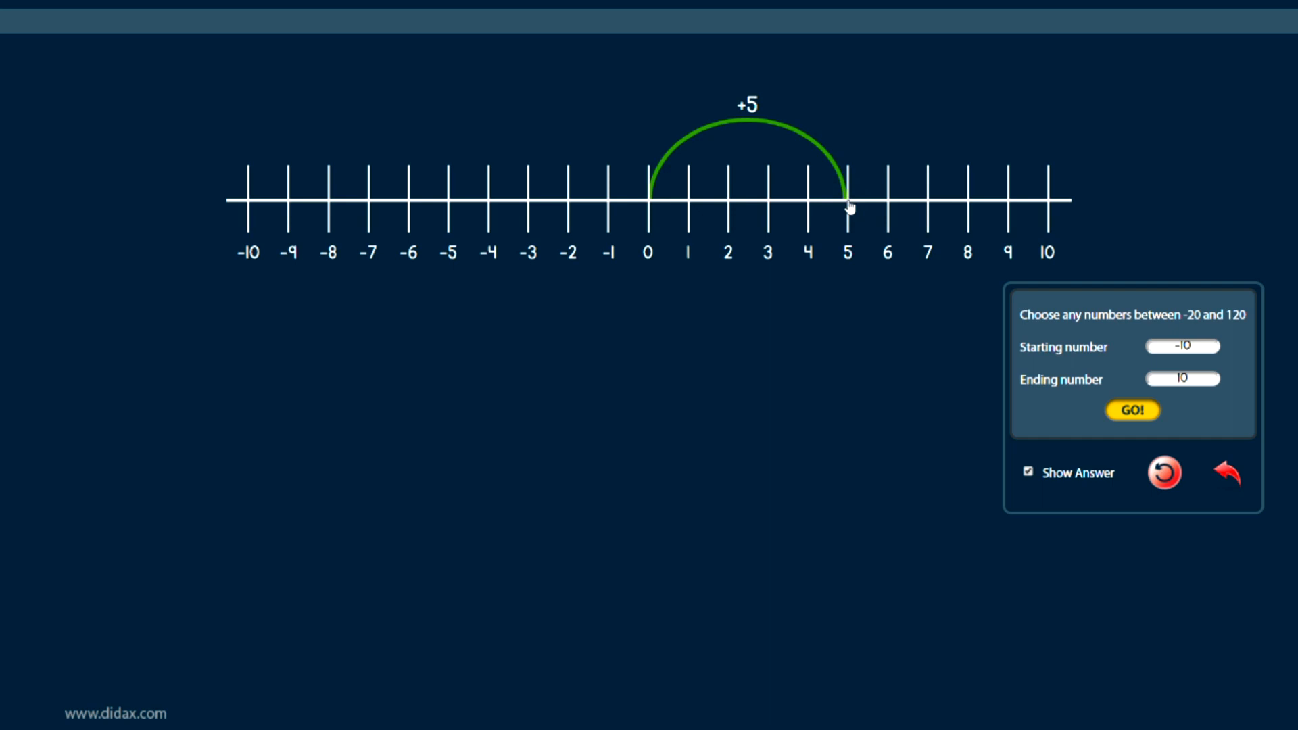
mouse_move(914, 165)
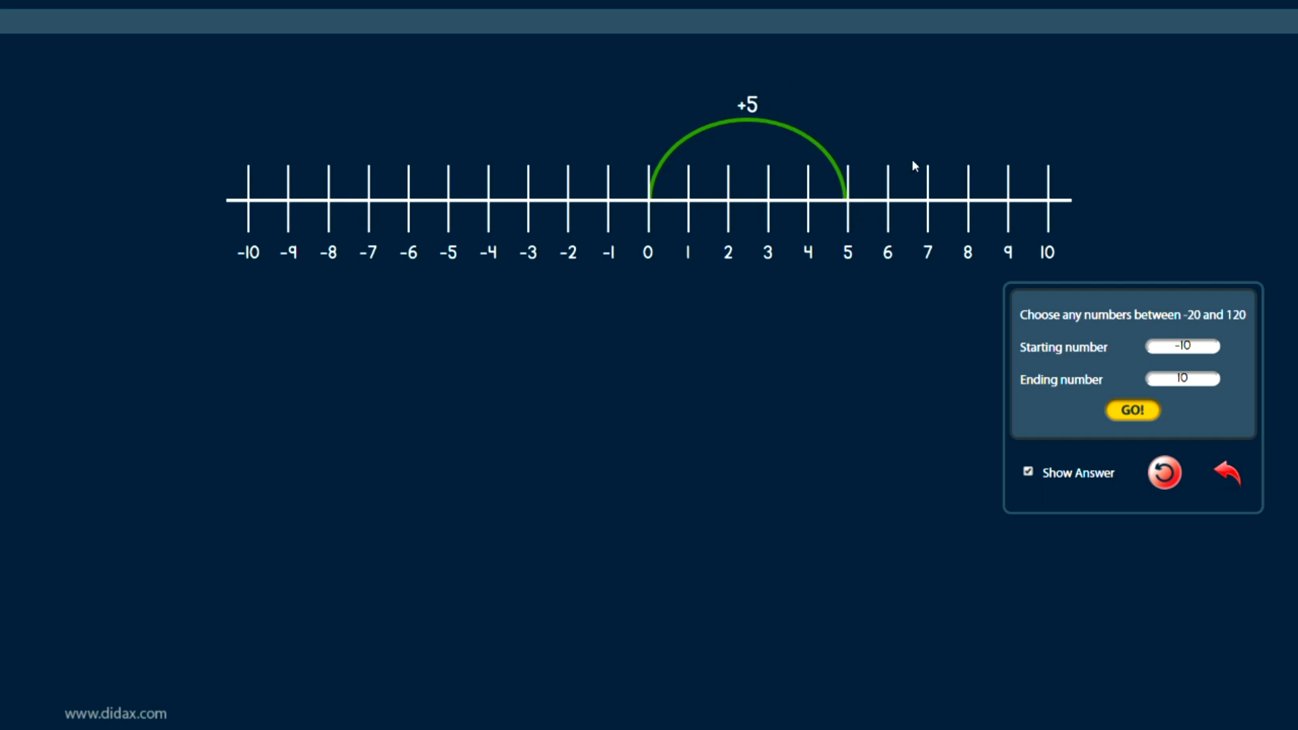
mouse_move(729, 173)
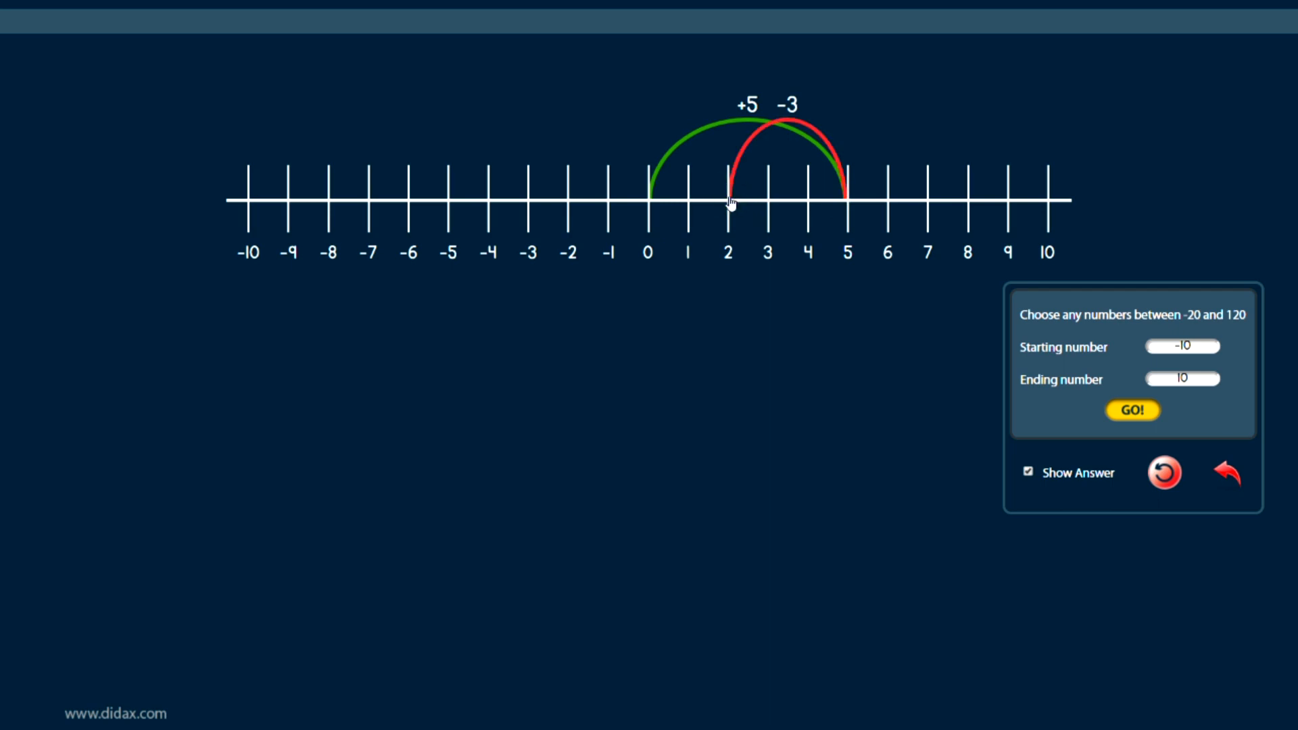
mouse_move(789, 114)
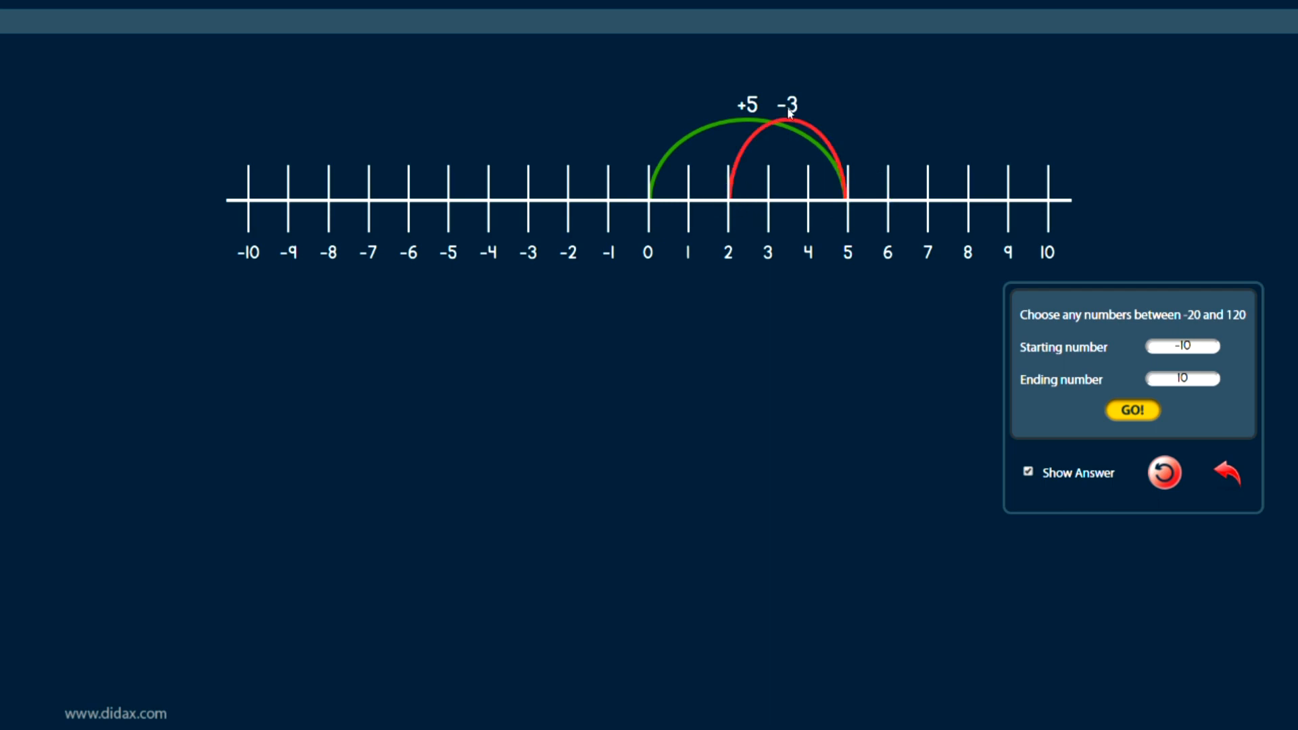
mouse_move(732, 206)
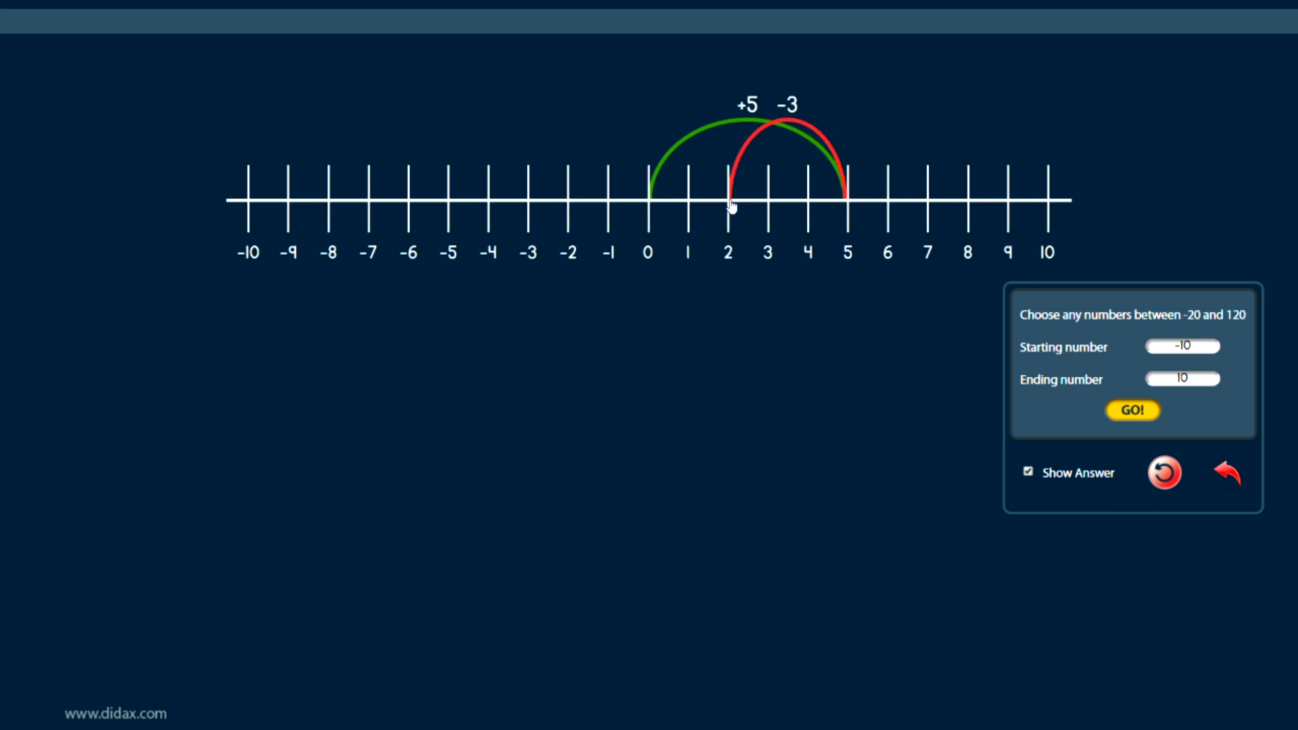
mouse_move(743, 122)
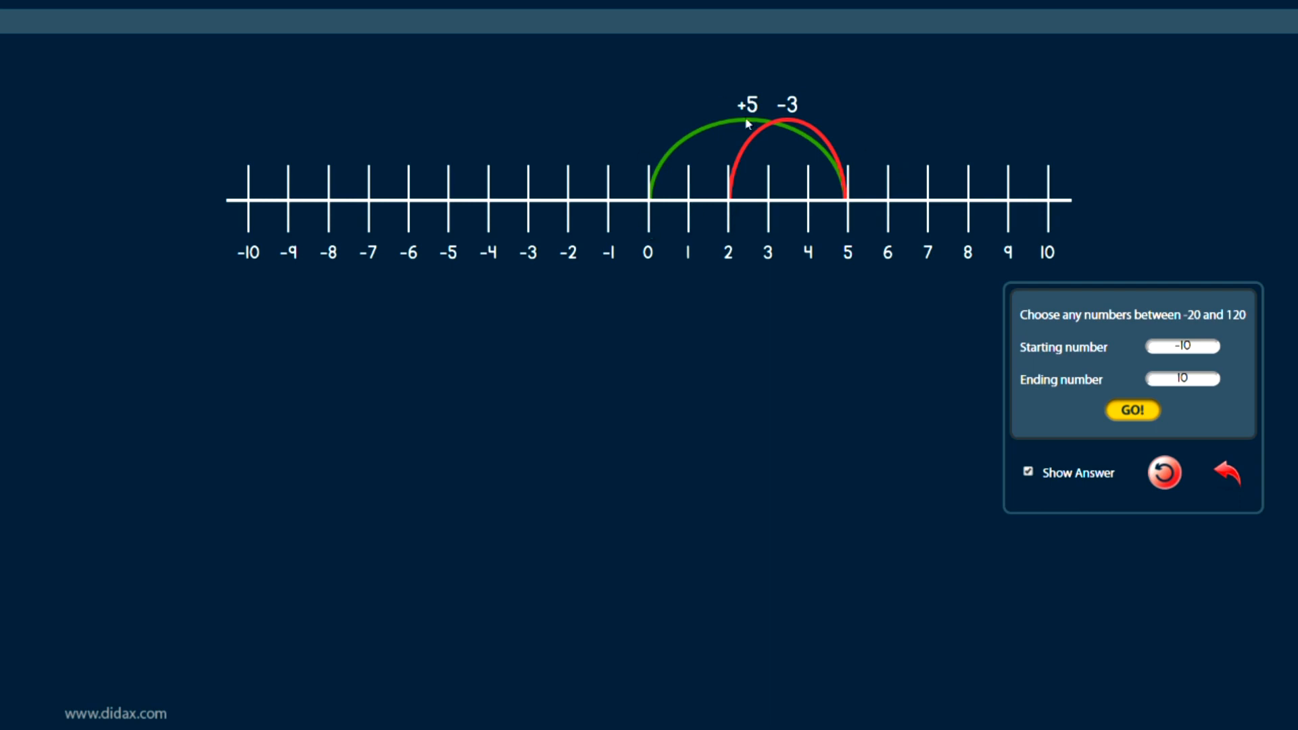
mouse_move(706, 221)
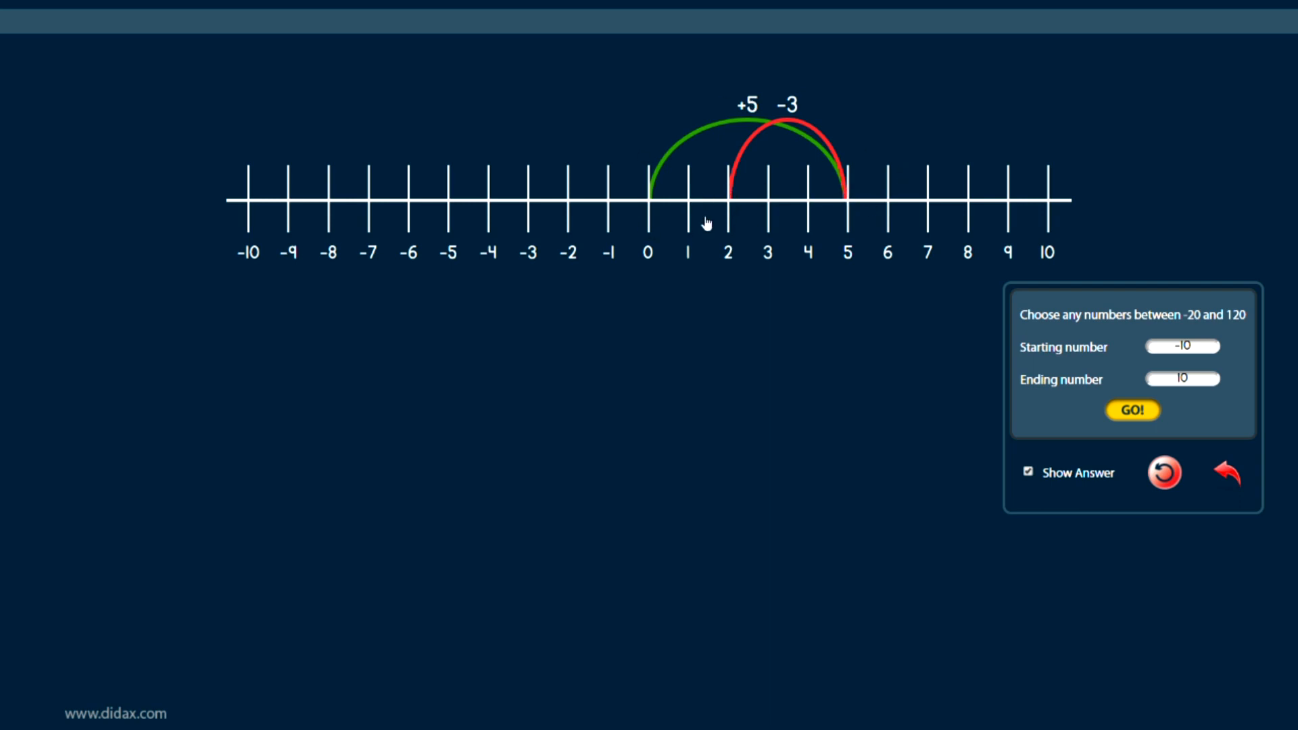
mouse_move(1087, 316)
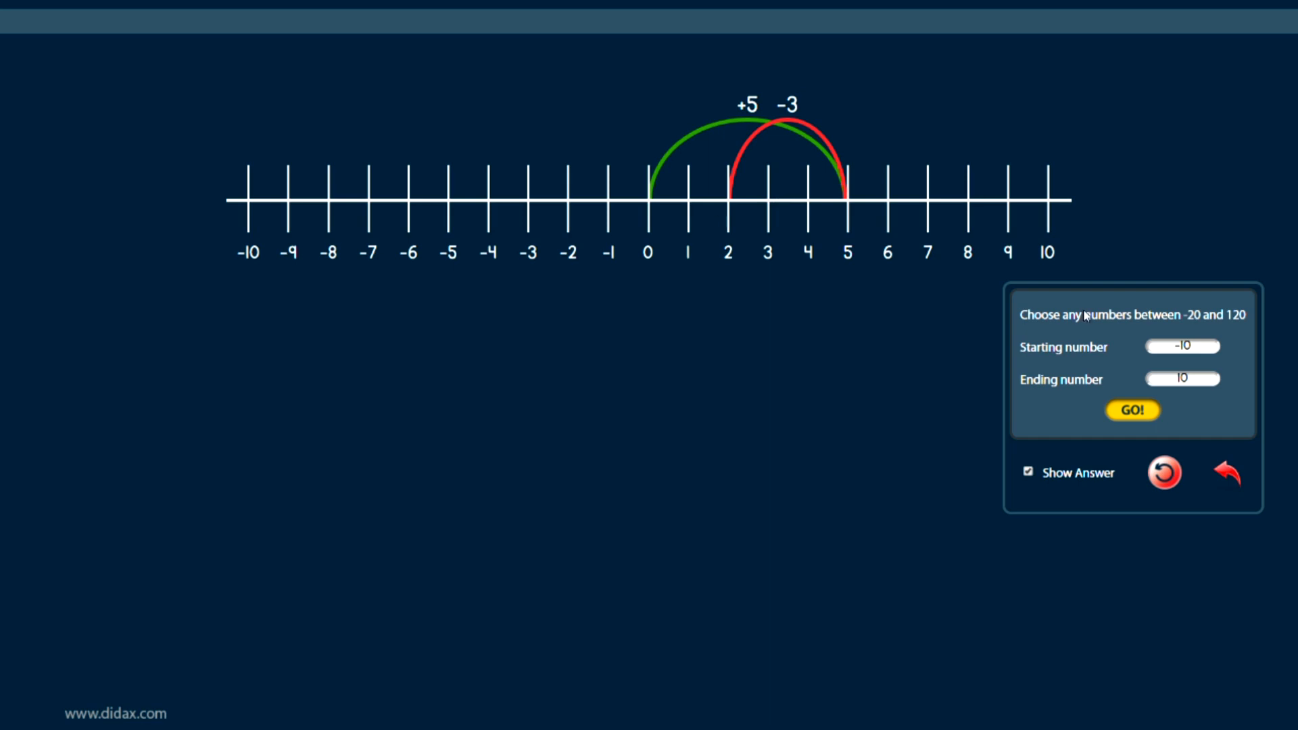
mouse_move(1167, 522)
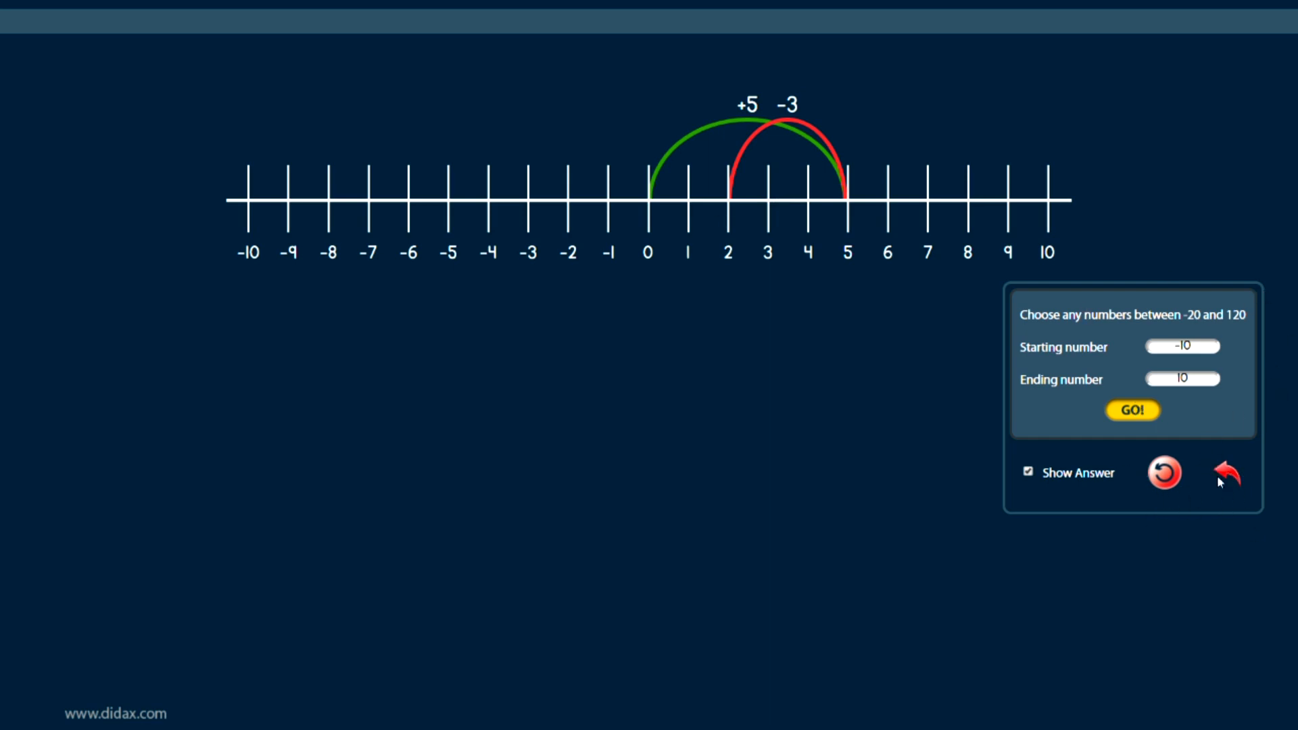
Undo the -3 and +5 jumps, then draw a -4 jump from 0.
click(1228, 473)
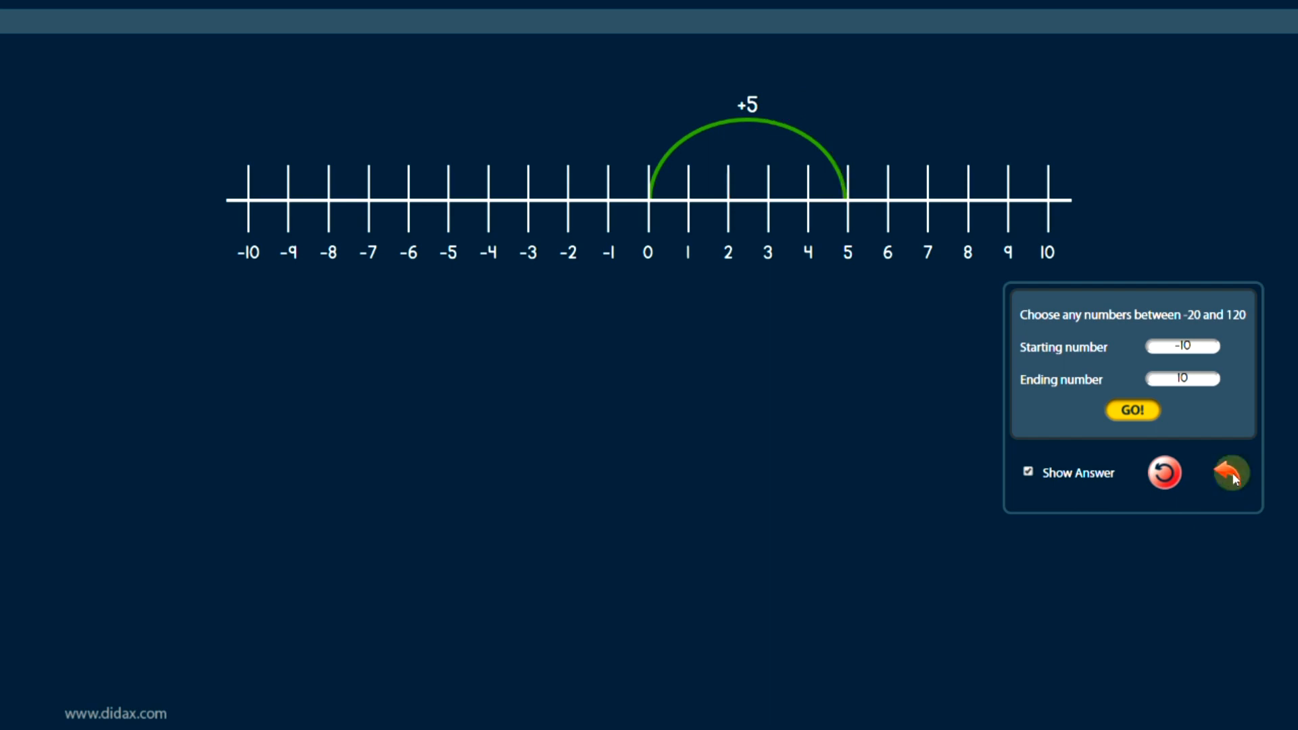
click(1228, 473)
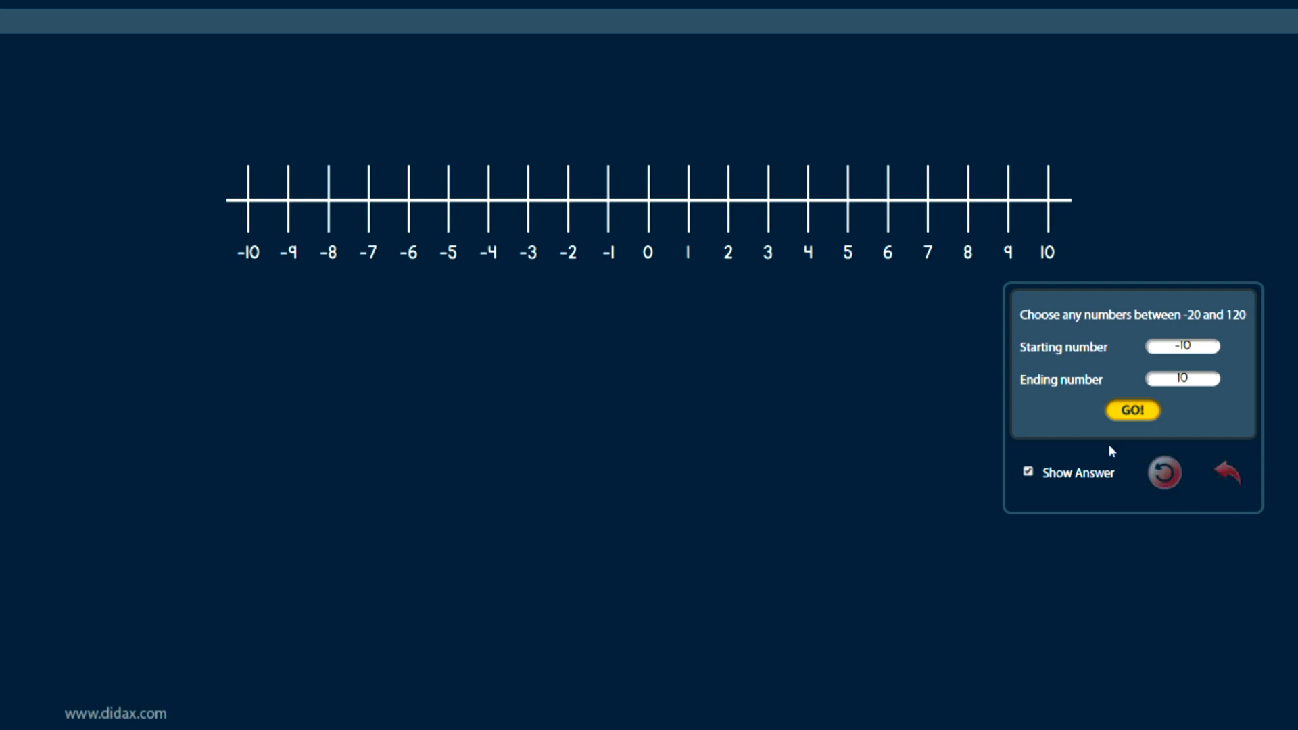
mouse_move(733, 240)
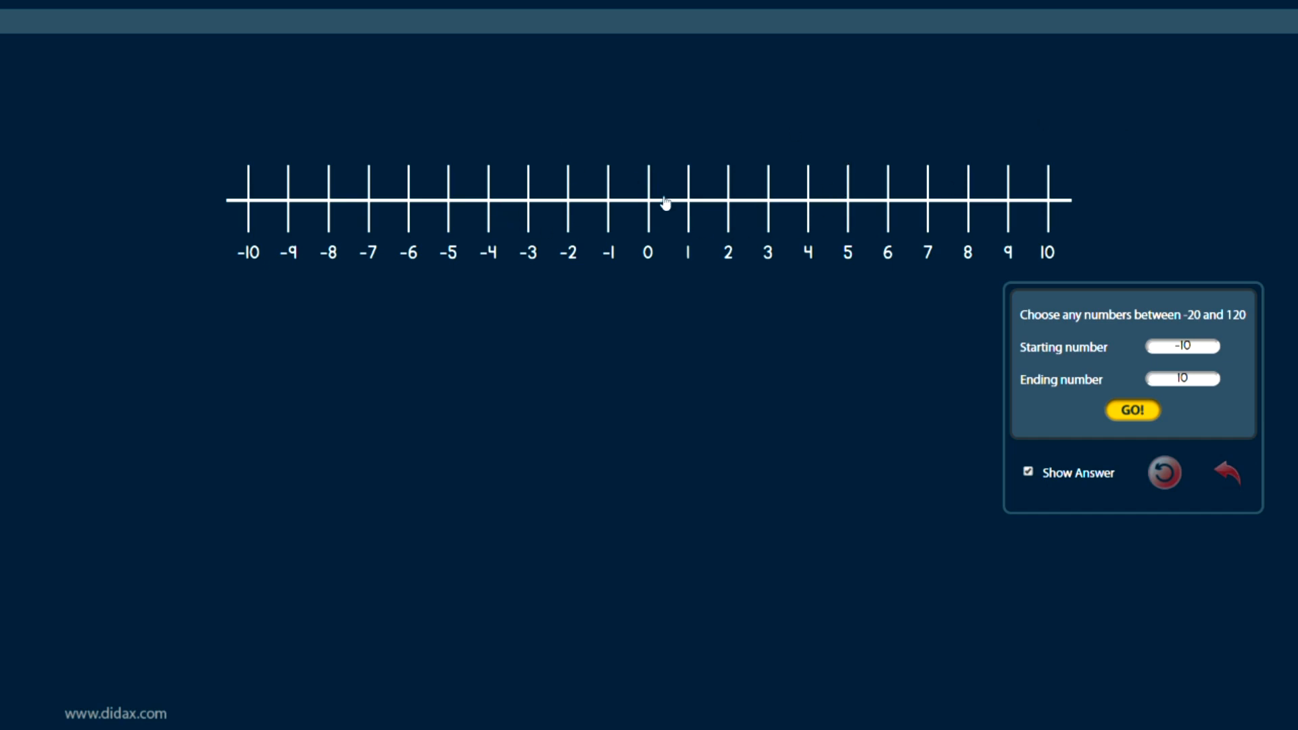
click(649, 199)
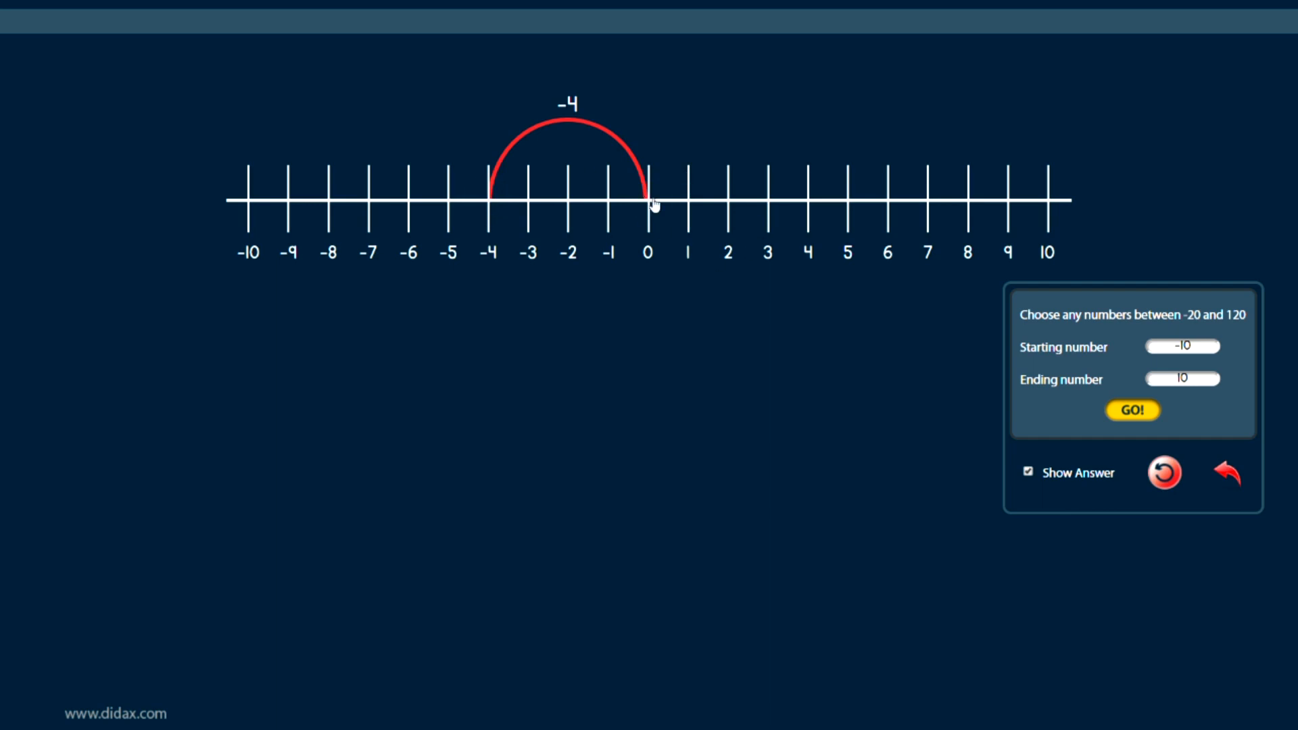
mouse_move(785, 203)
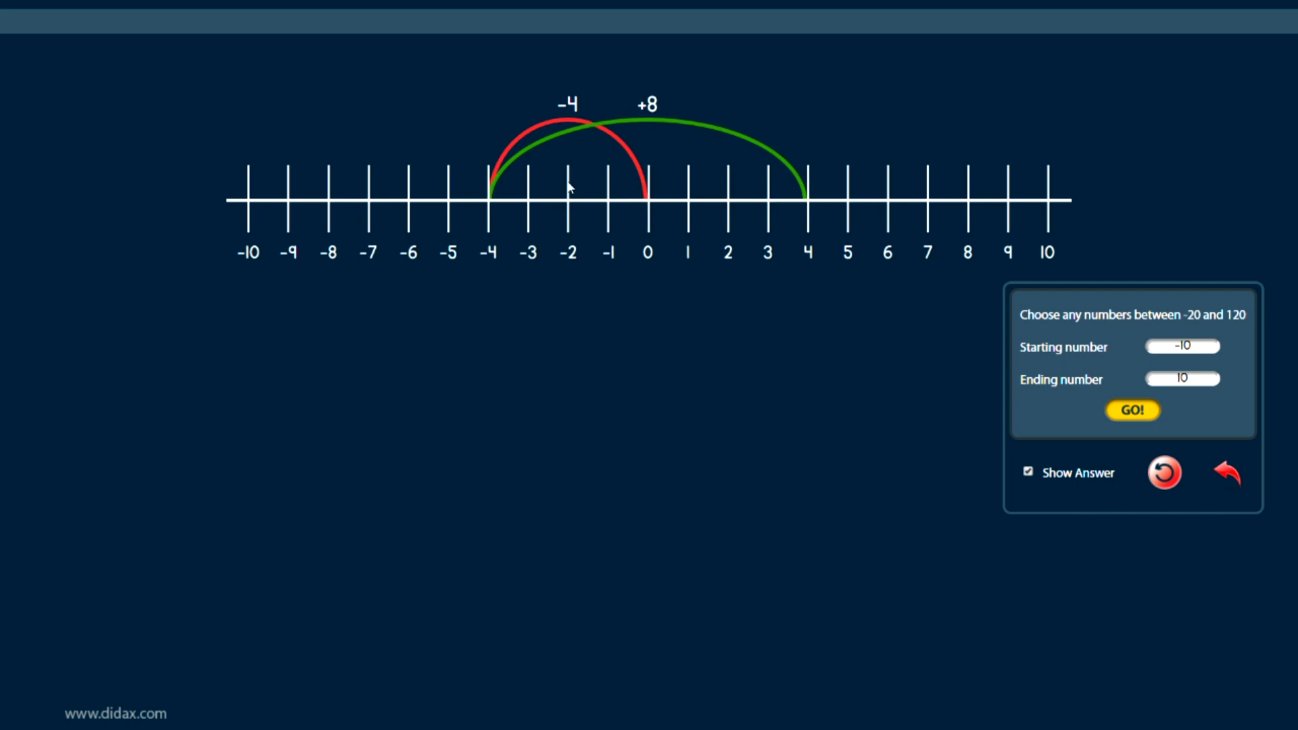
mouse_move(888, 229)
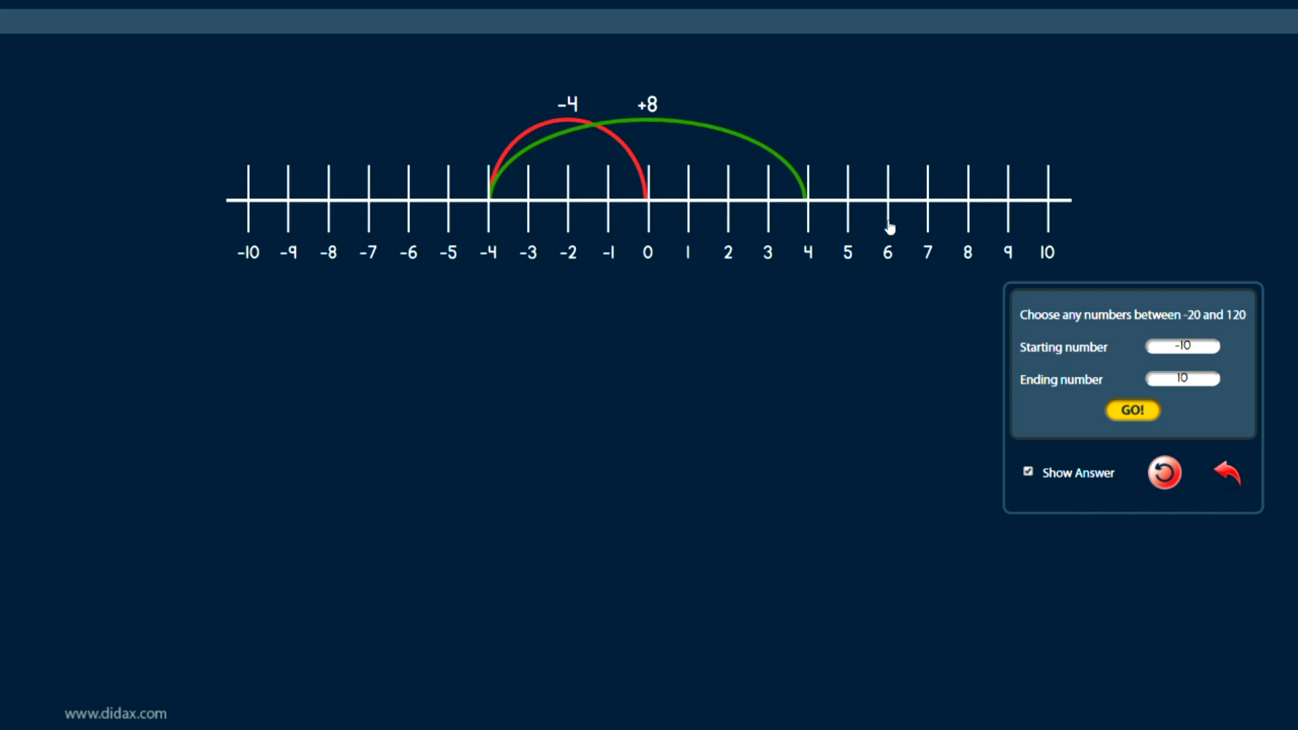
mouse_move(690, 102)
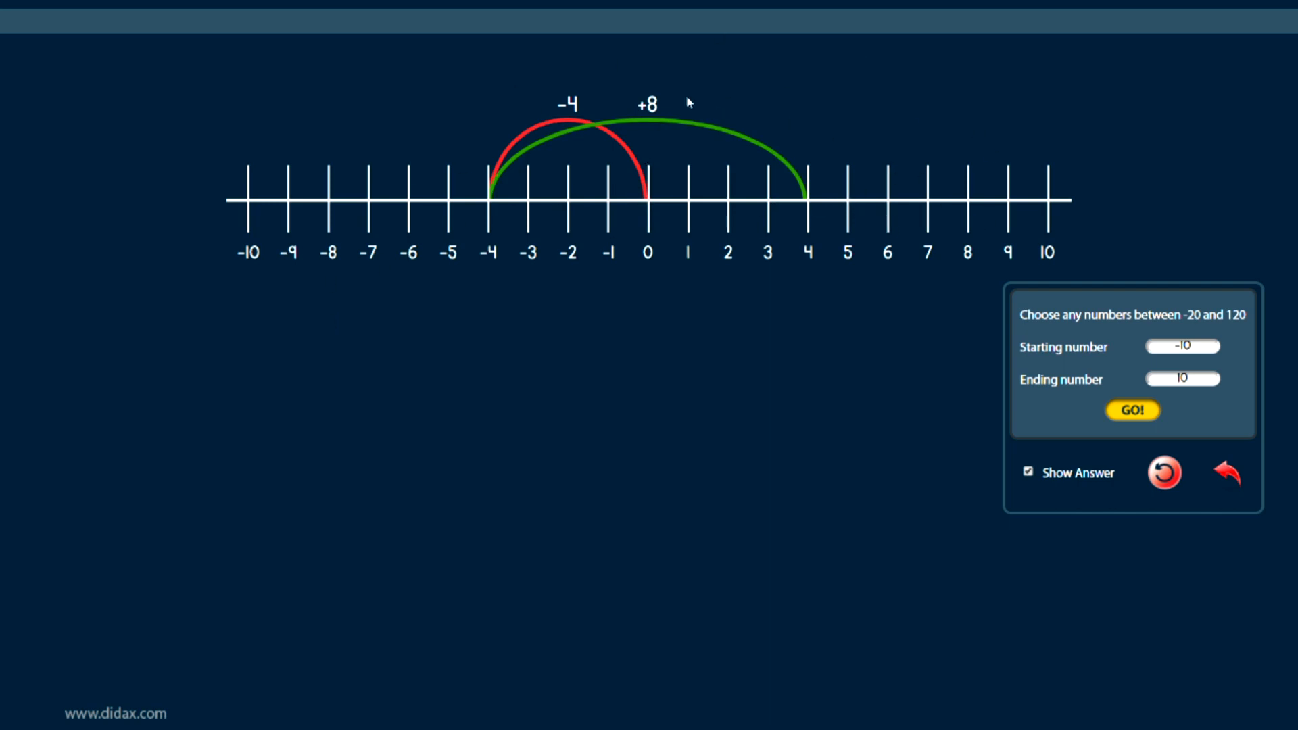
mouse_move(957, 266)
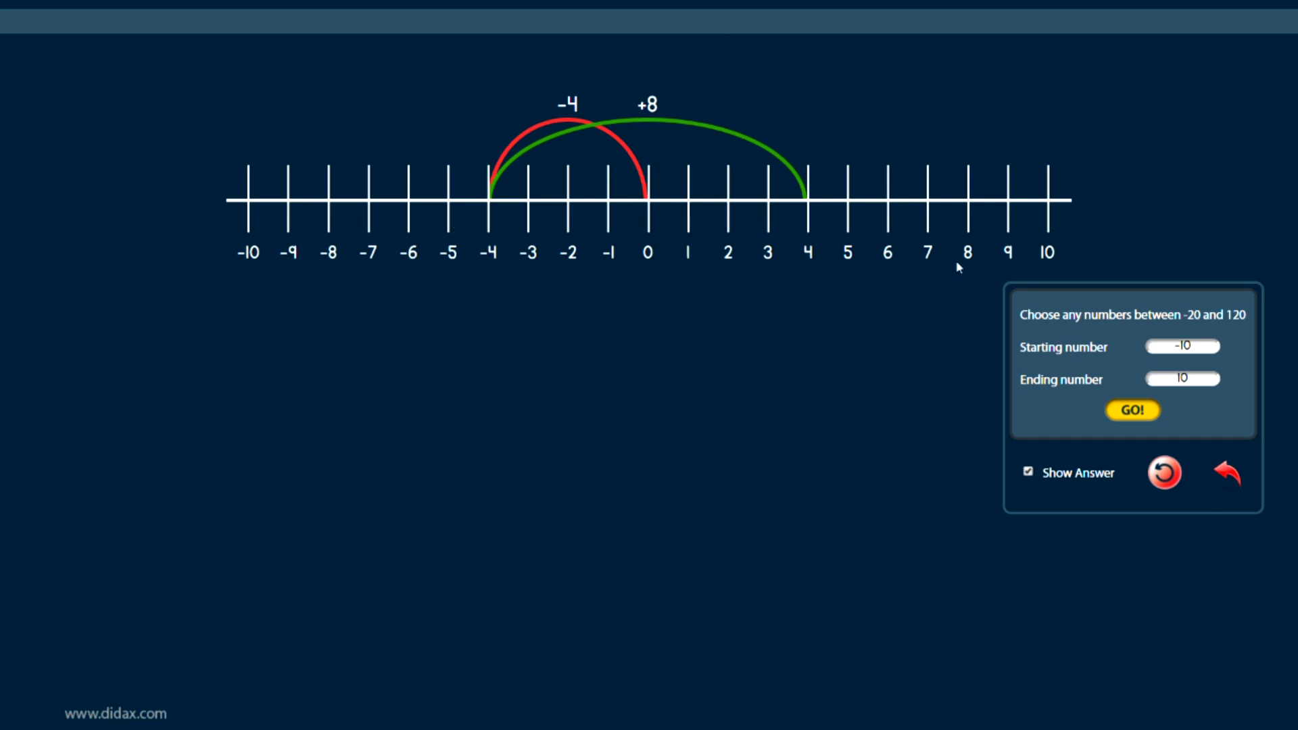
mouse_move(800, 224)
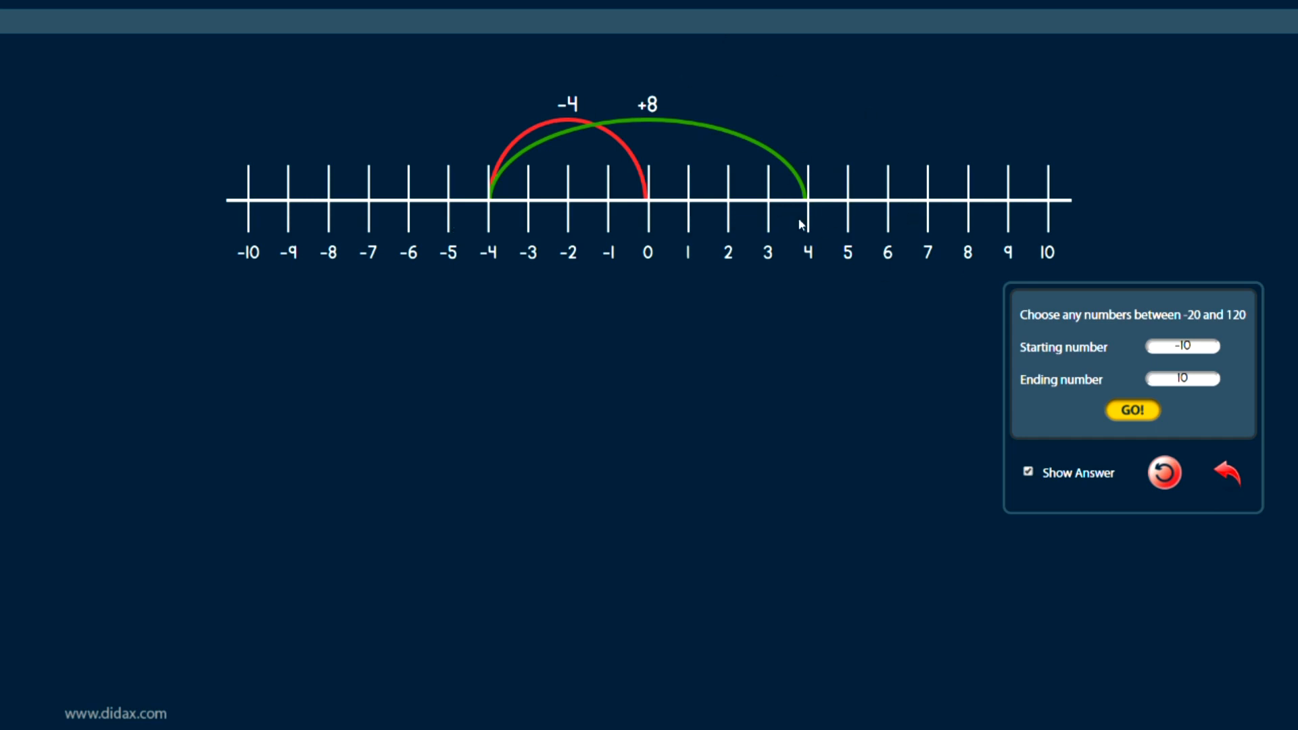
Uncheck Show Answer, undo the +8 and -4 jumps, and draw a +5 jump from 0.
click(1028, 472)
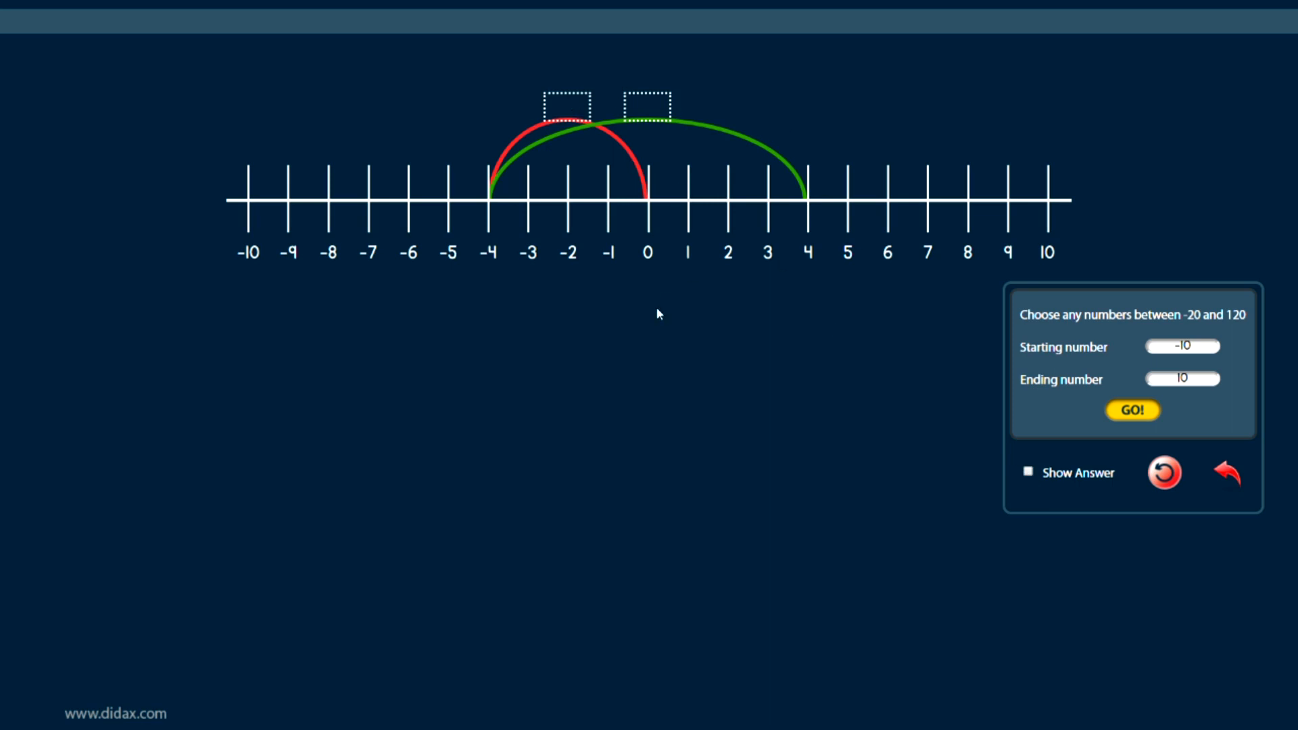
click(1228, 472)
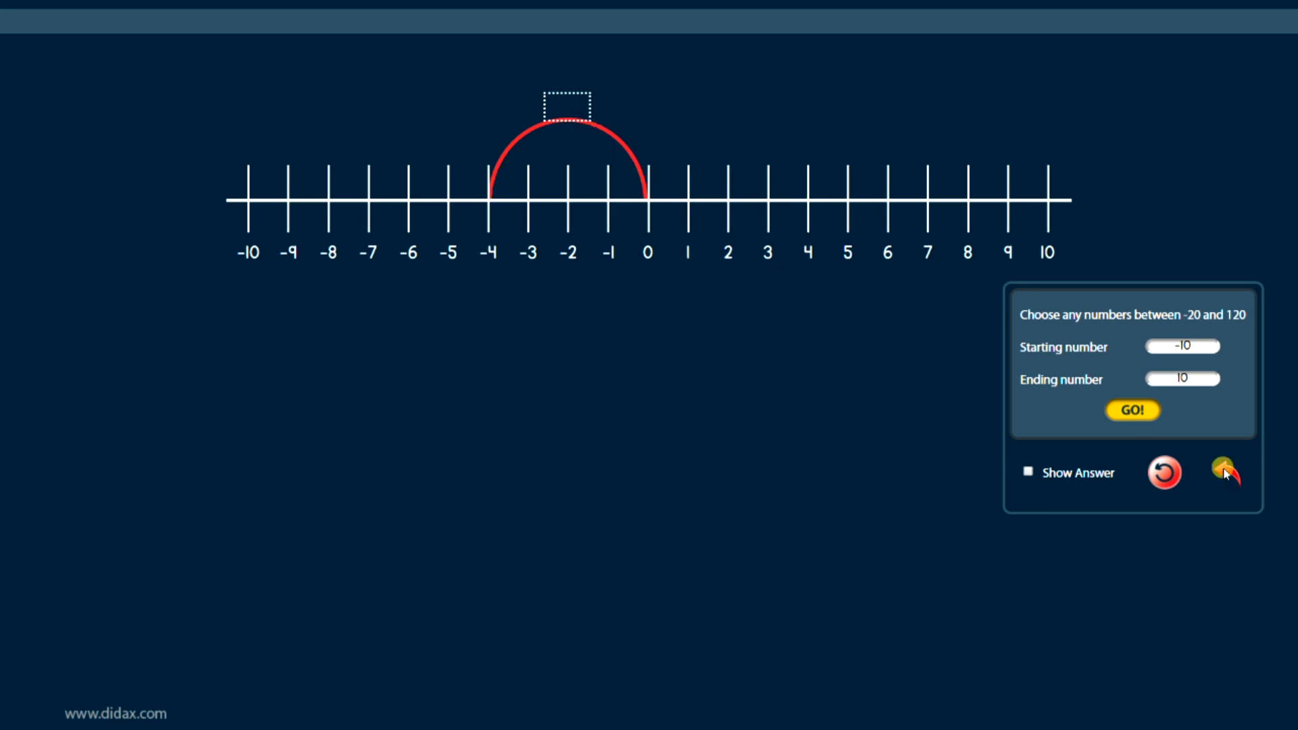
click(1225, 473)
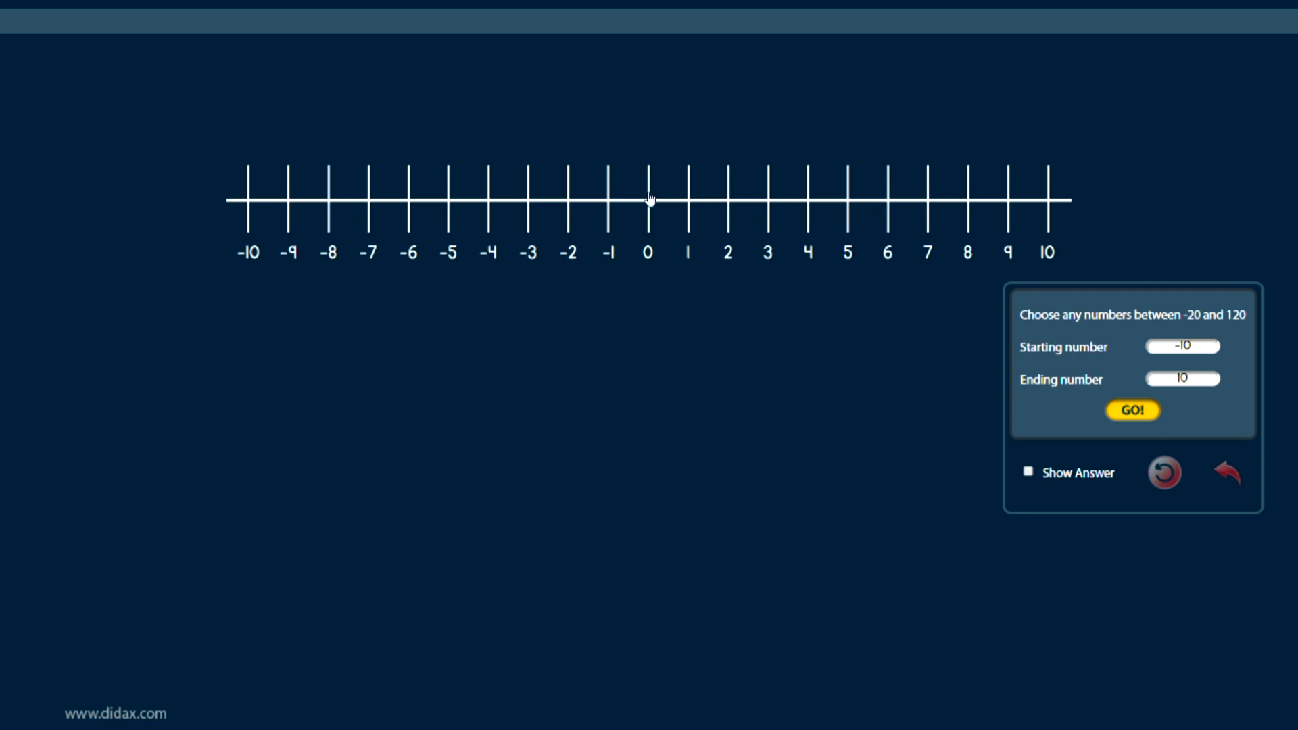
click(649, 199)
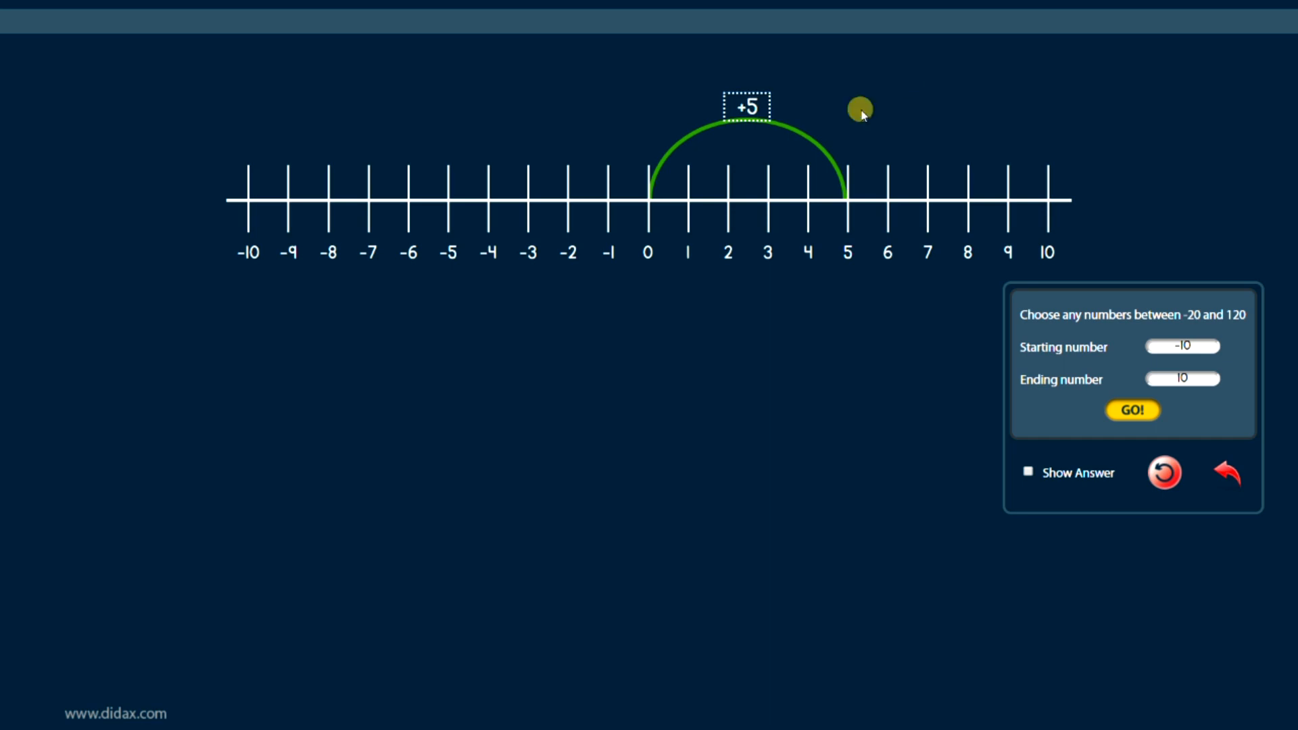
mouse_move(609, 204)
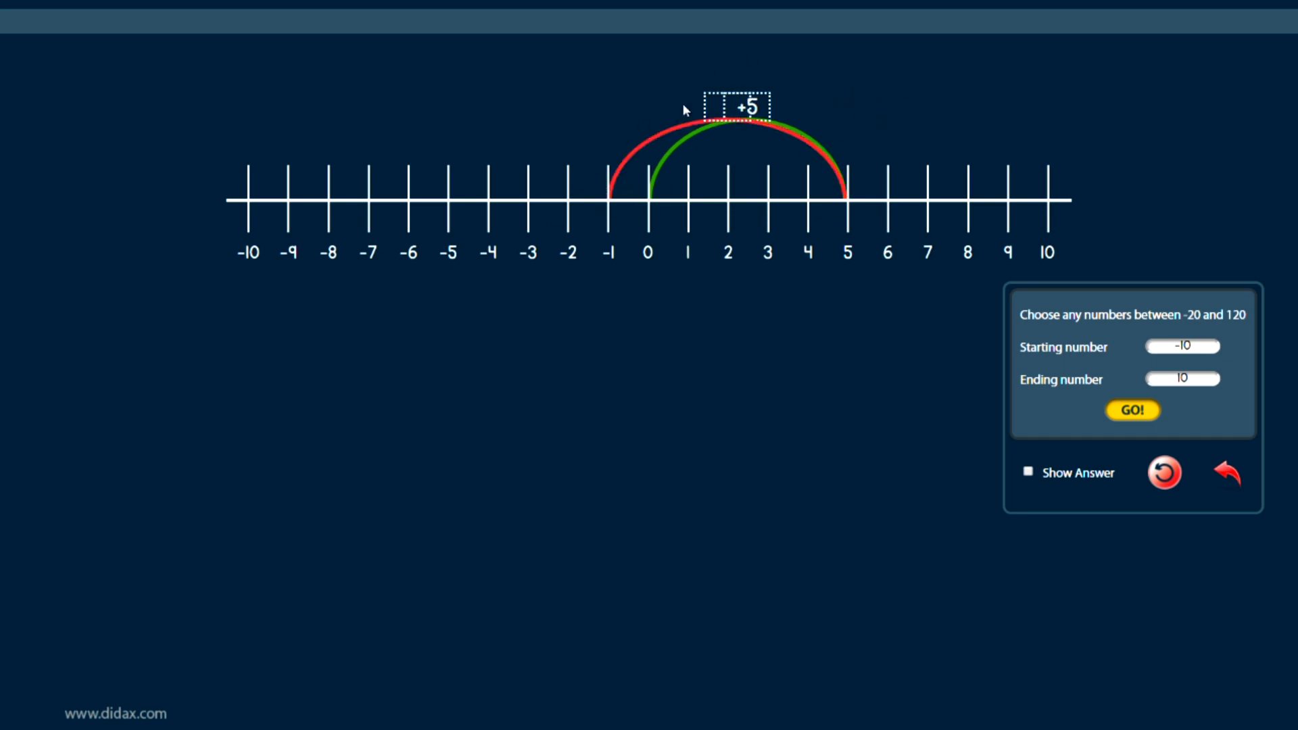
mouse_move(954, 192)
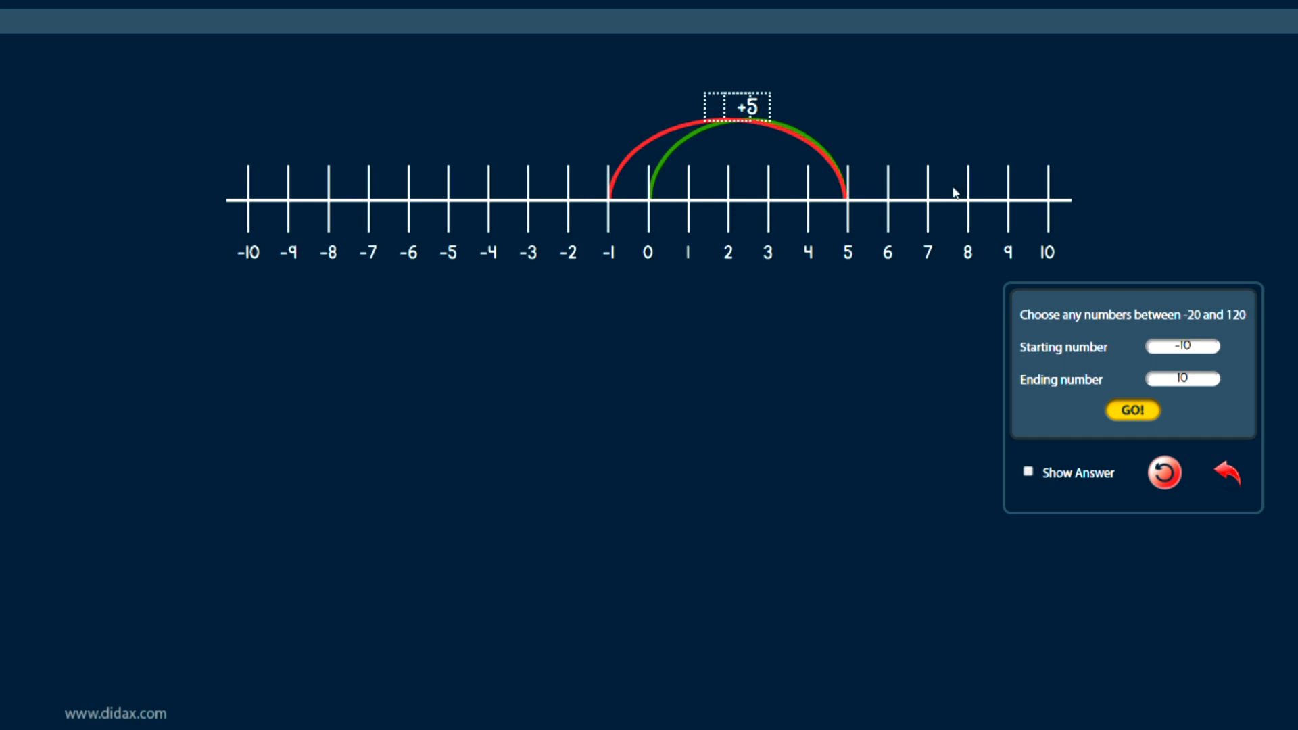
mouse_move(1204, 532)
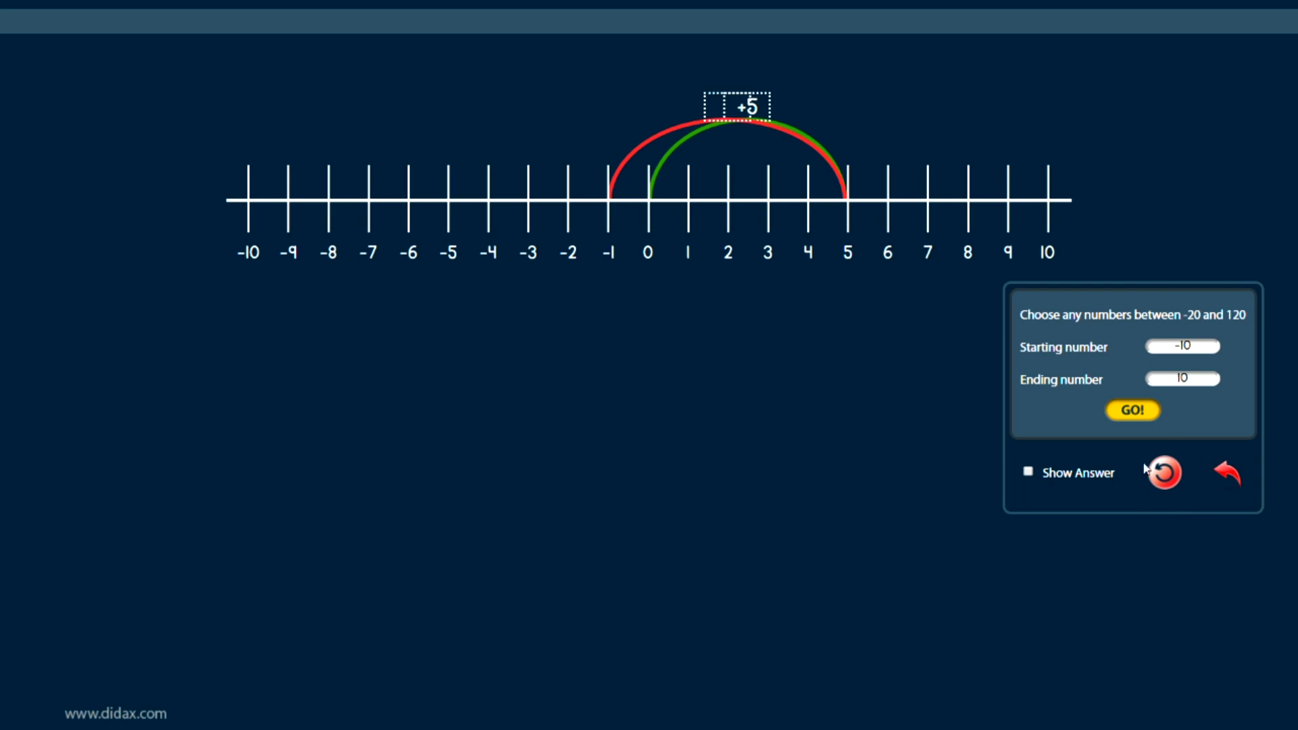
Reset the number line to remove the +5 and 5-to-(-1) jumps.
click(1162, 473)
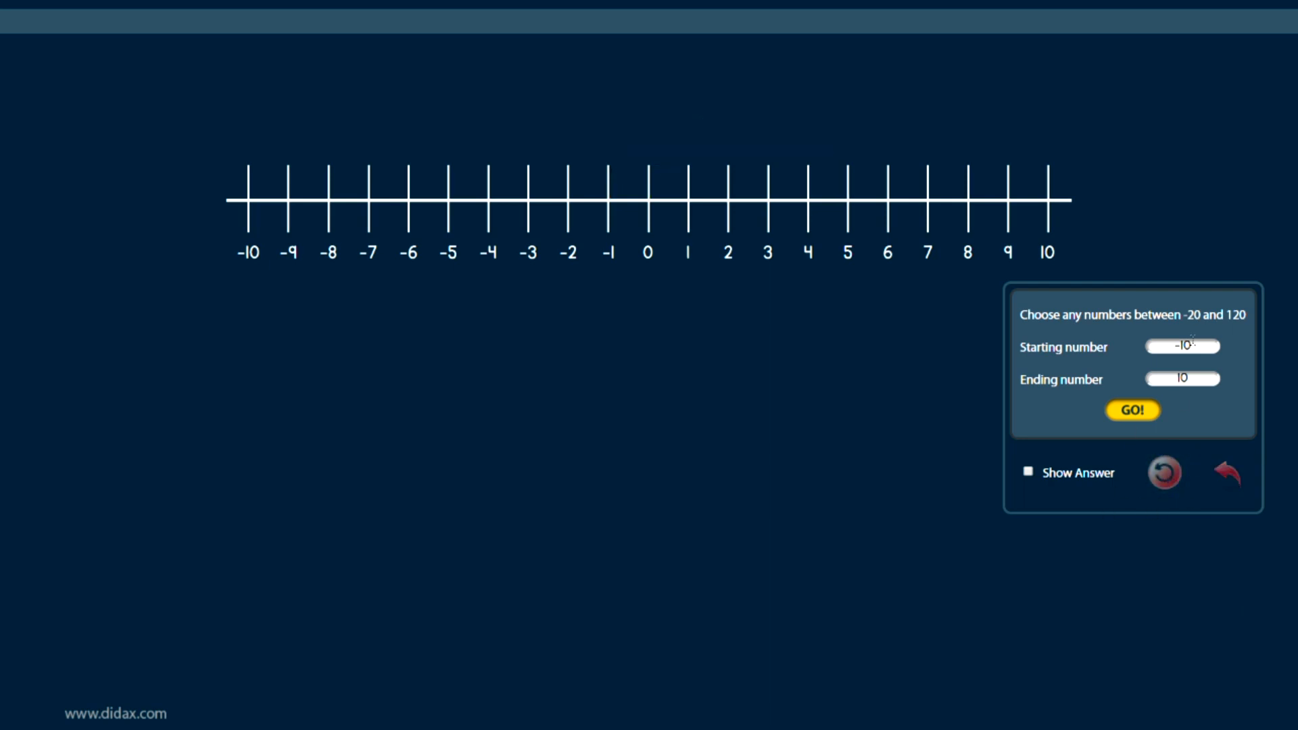
mouse_move(1147, 278)
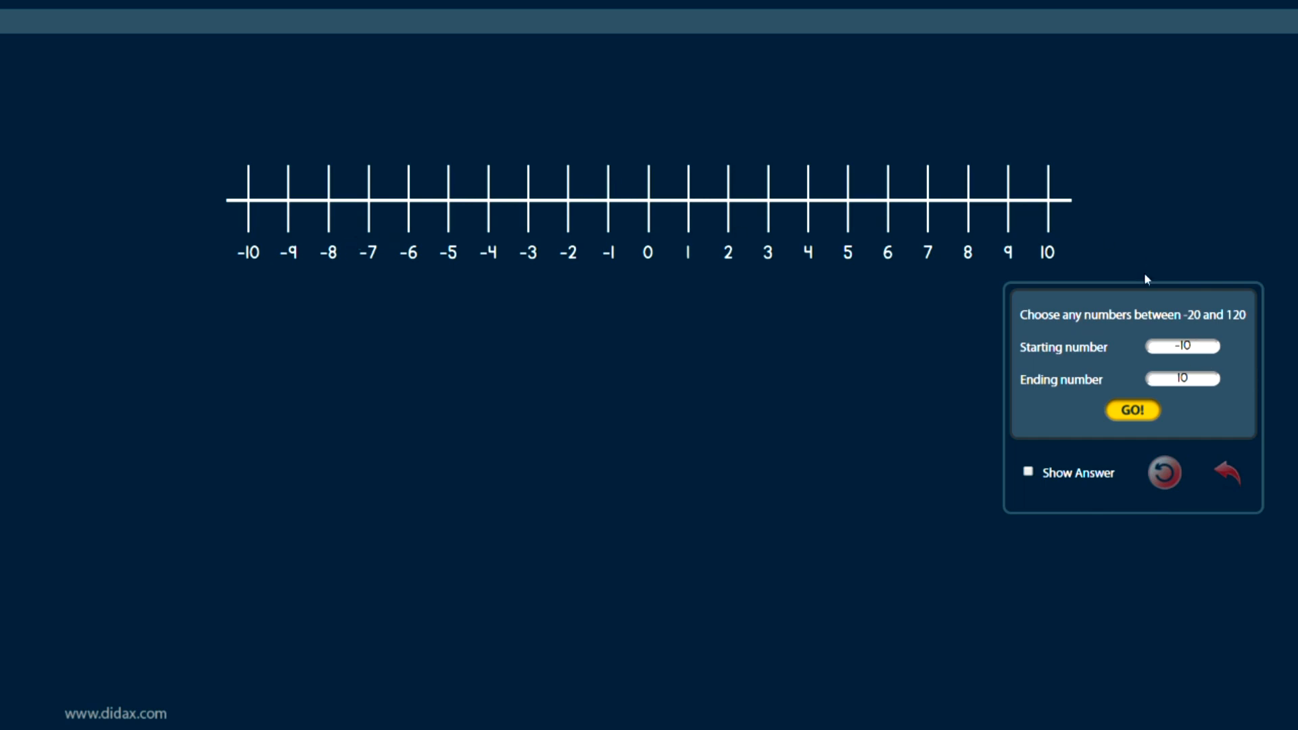
mouse_move(1198, 477)
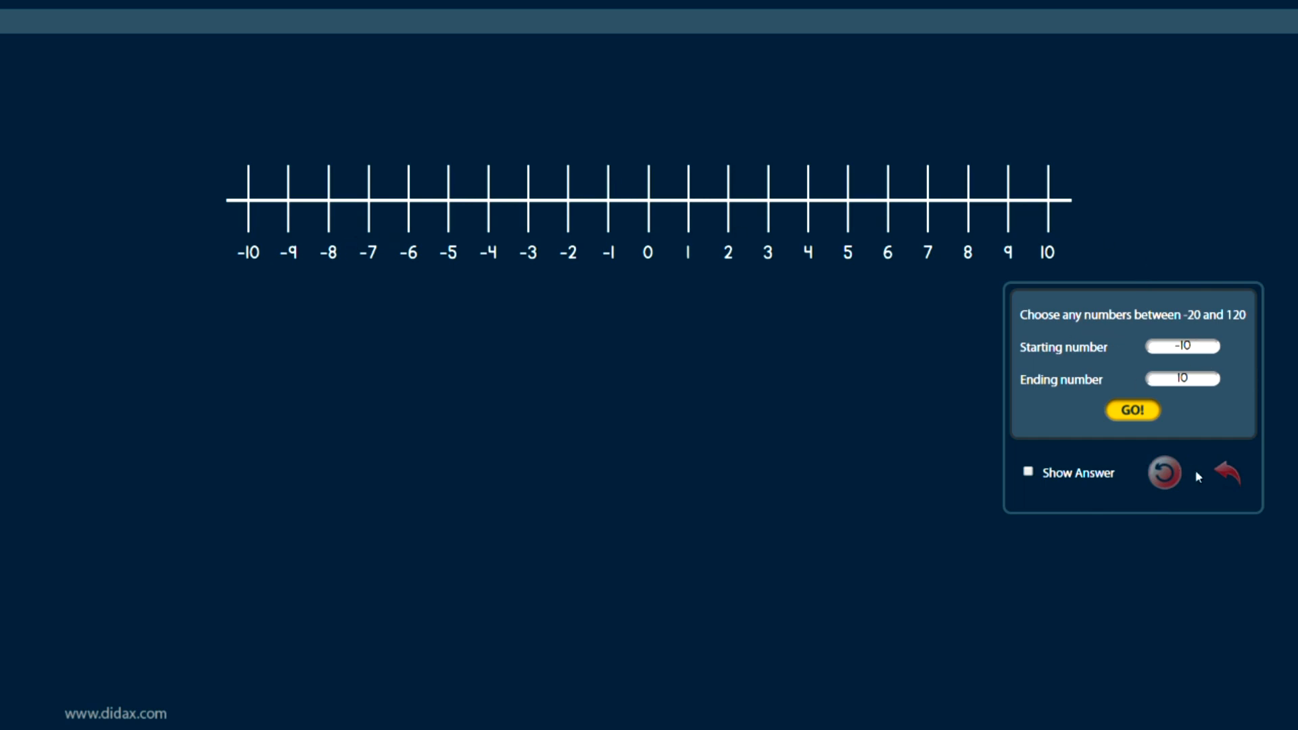
mouse_move(668, 426)
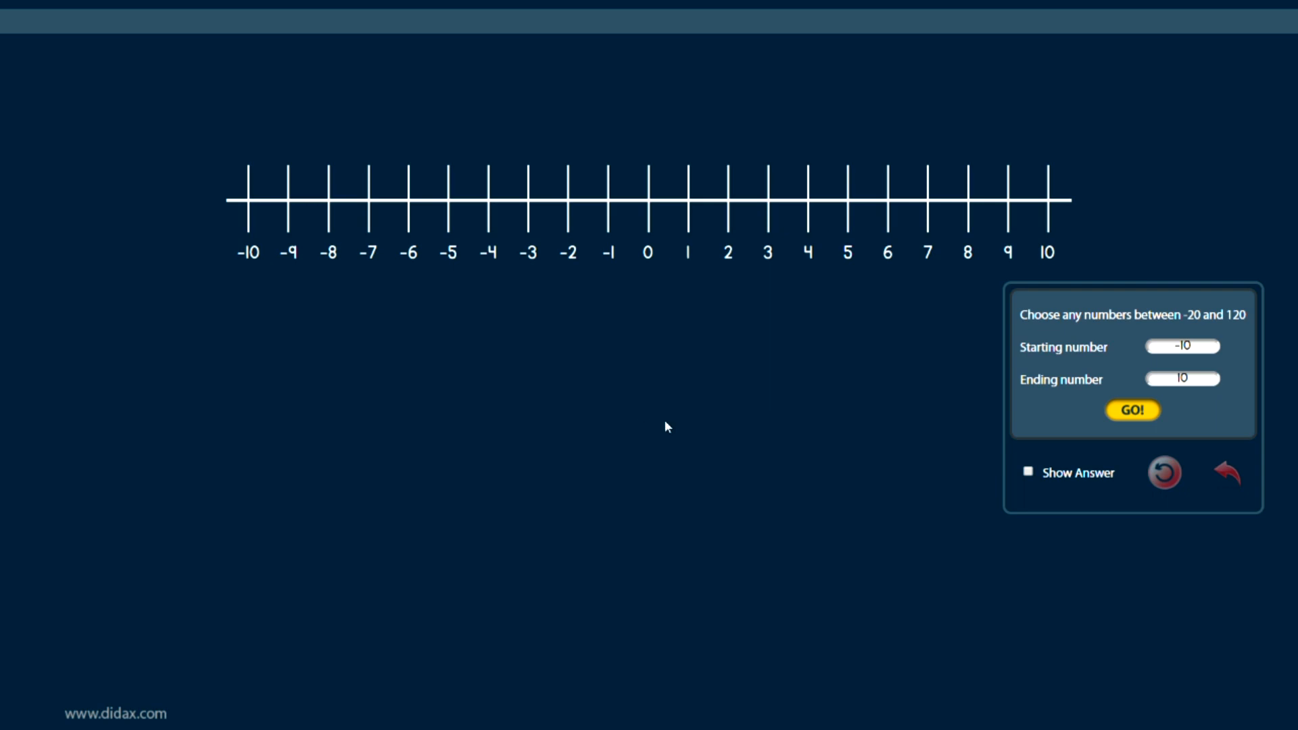